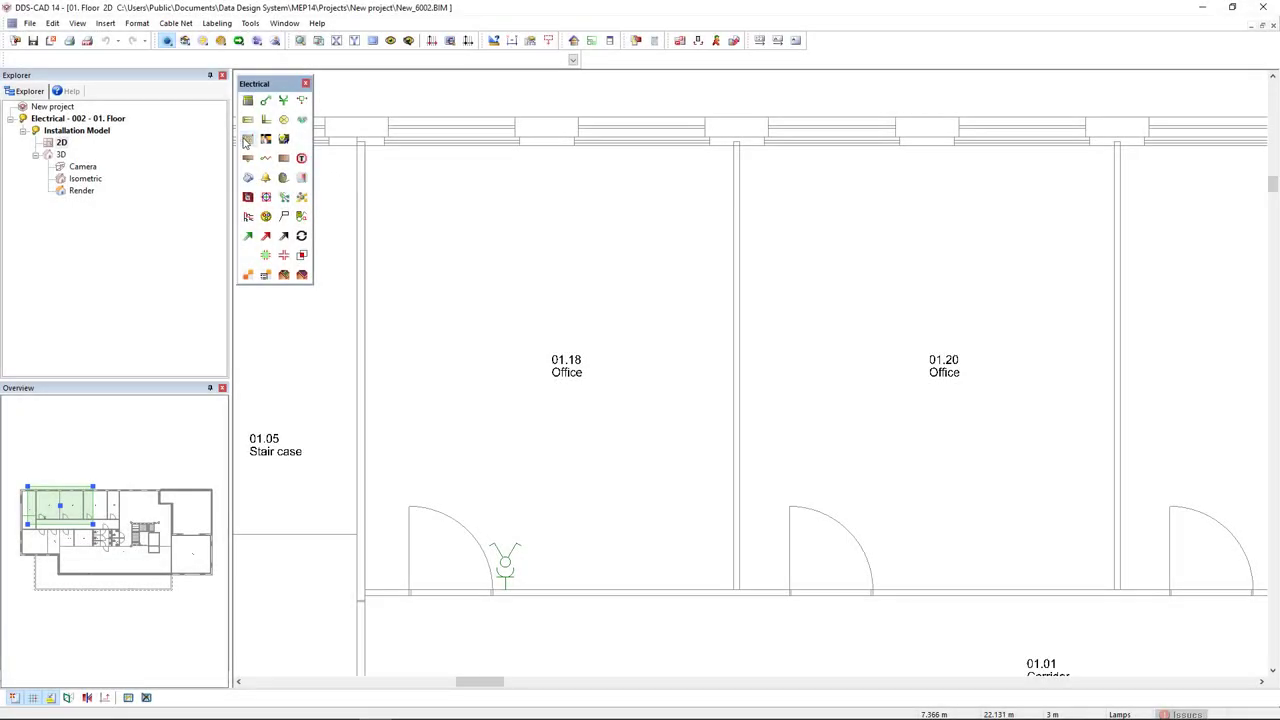
mouse_move(248, 140)
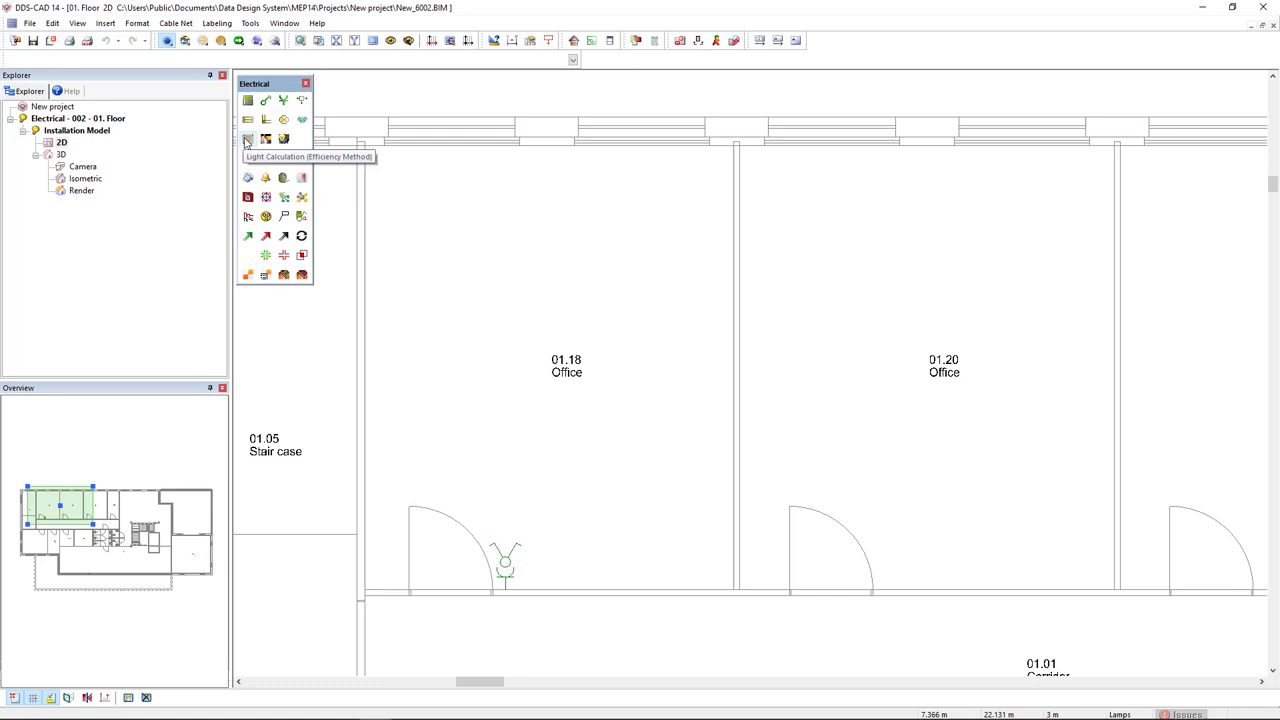
- Start the efficiency-method light calculation with the pick-a-room option and continue
click(248, 140)
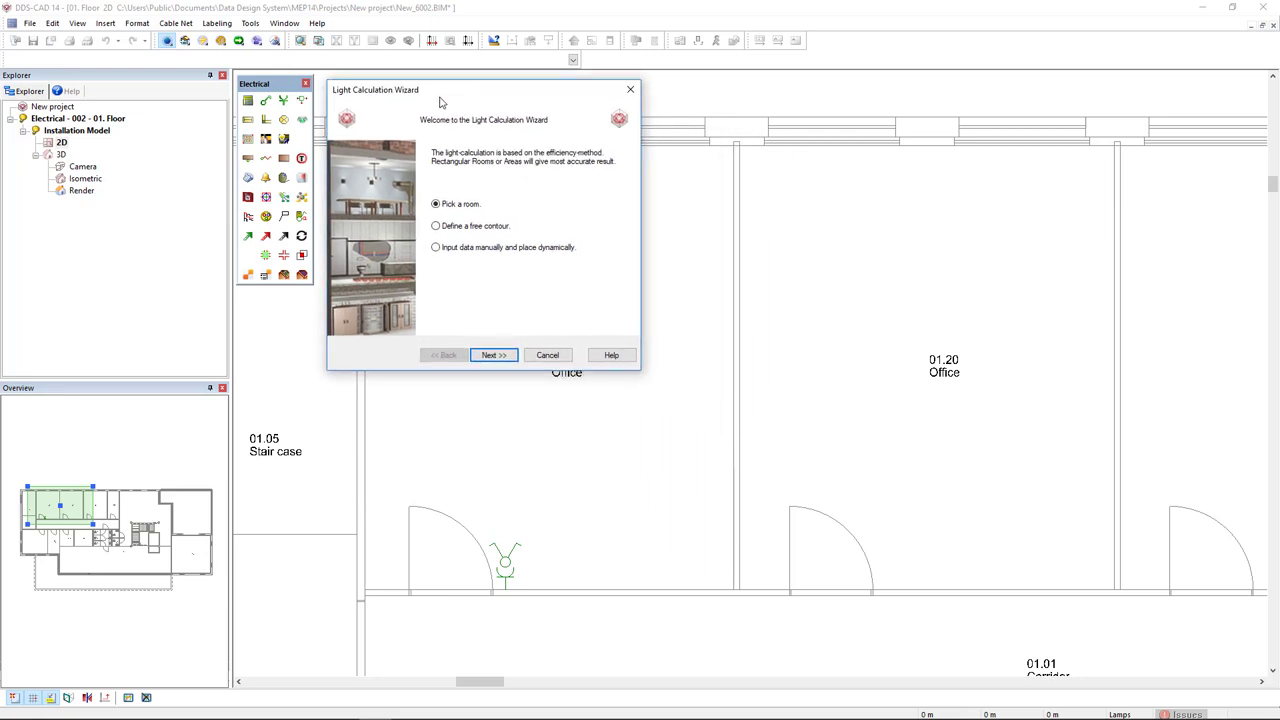
mouse_move(462, 216)
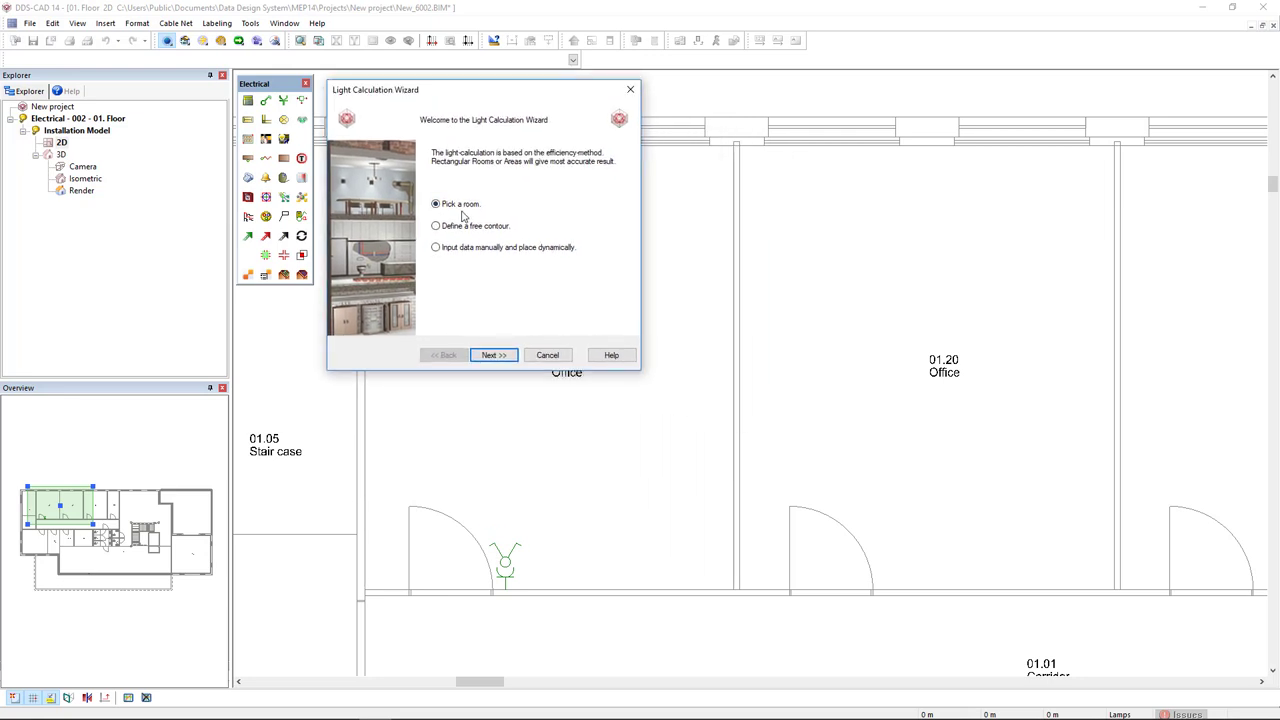
click(492, 356)
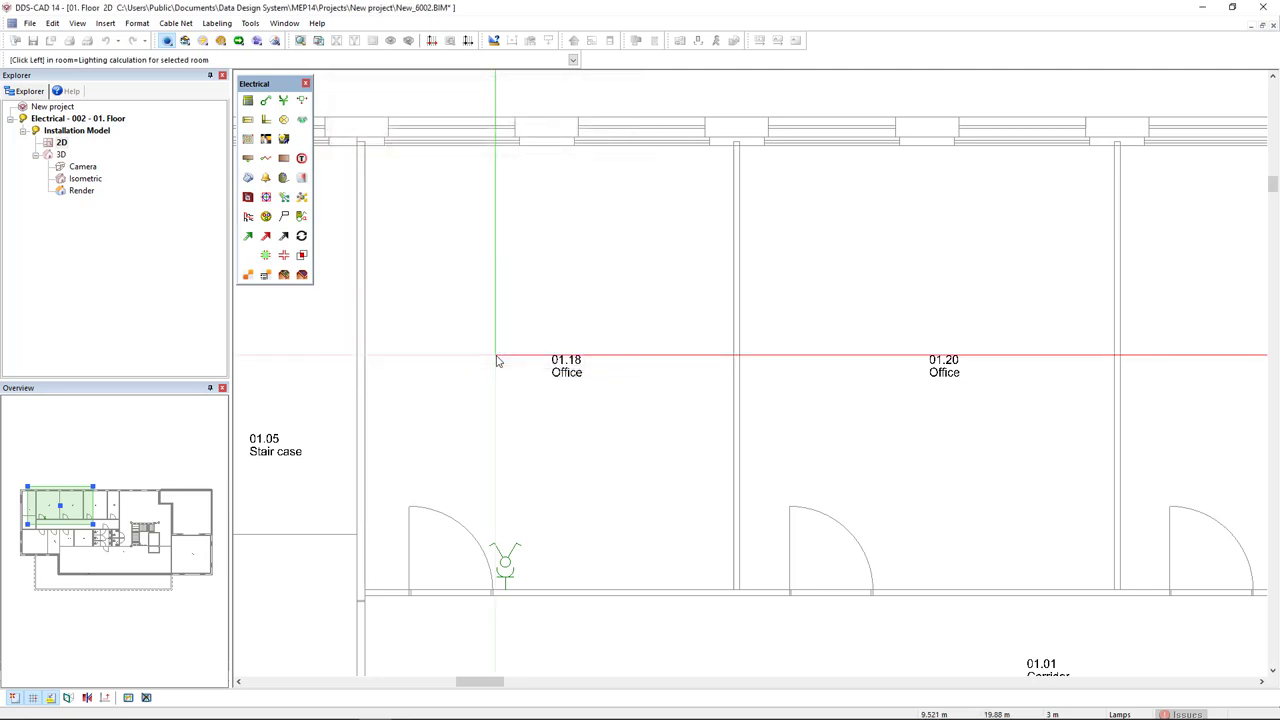
mouse_move(496, 360)
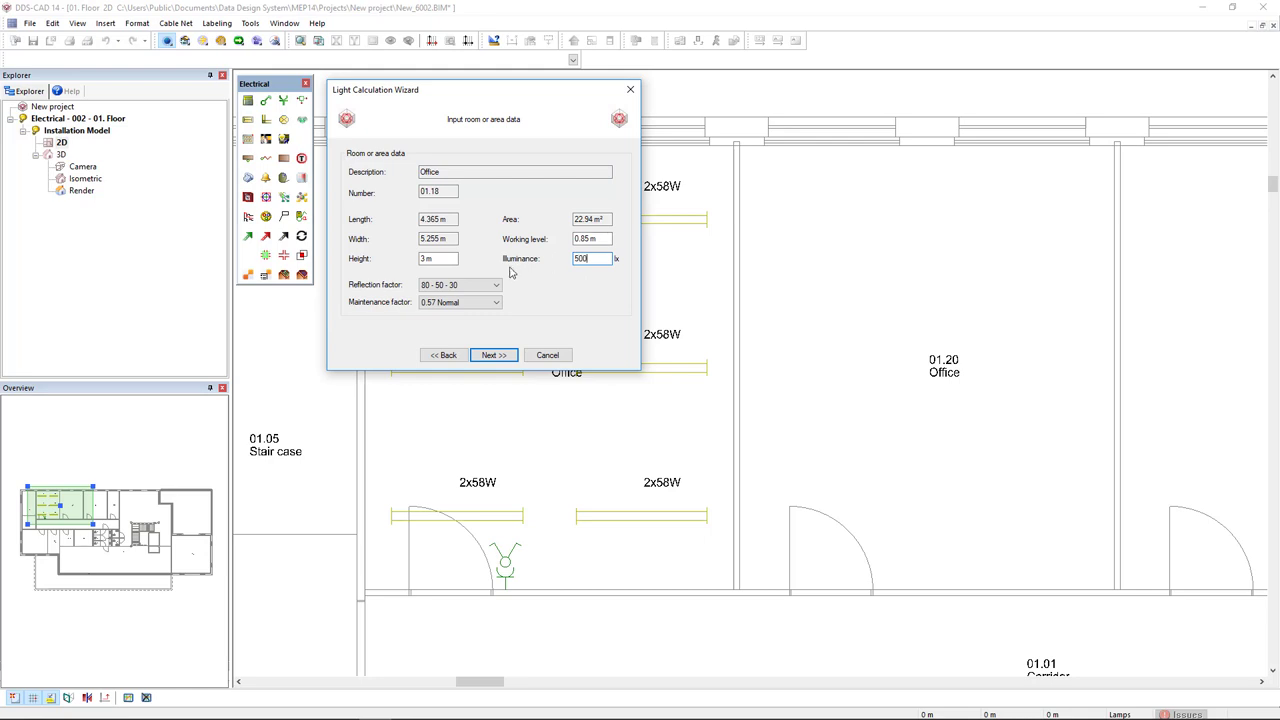
- Set room 01.18's height to 2.5 m, keep 500 lx illuminance, and continue to product data
click(436, 258)
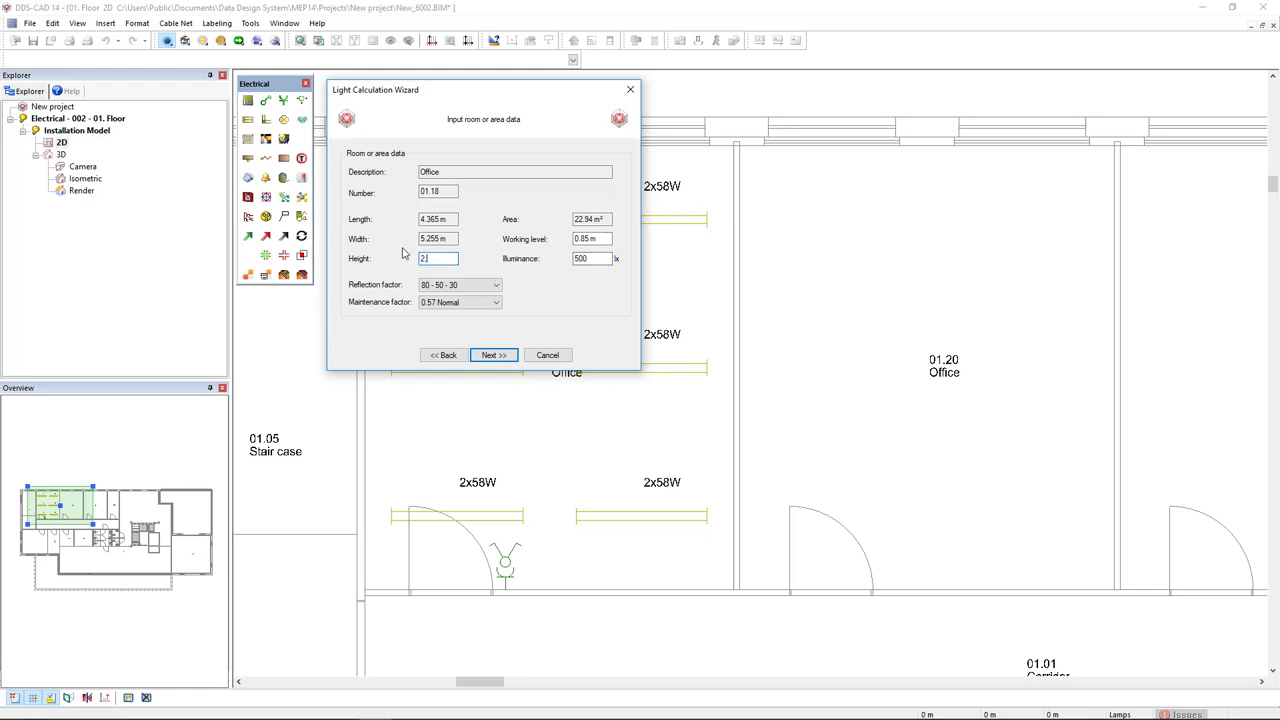
text(.5)
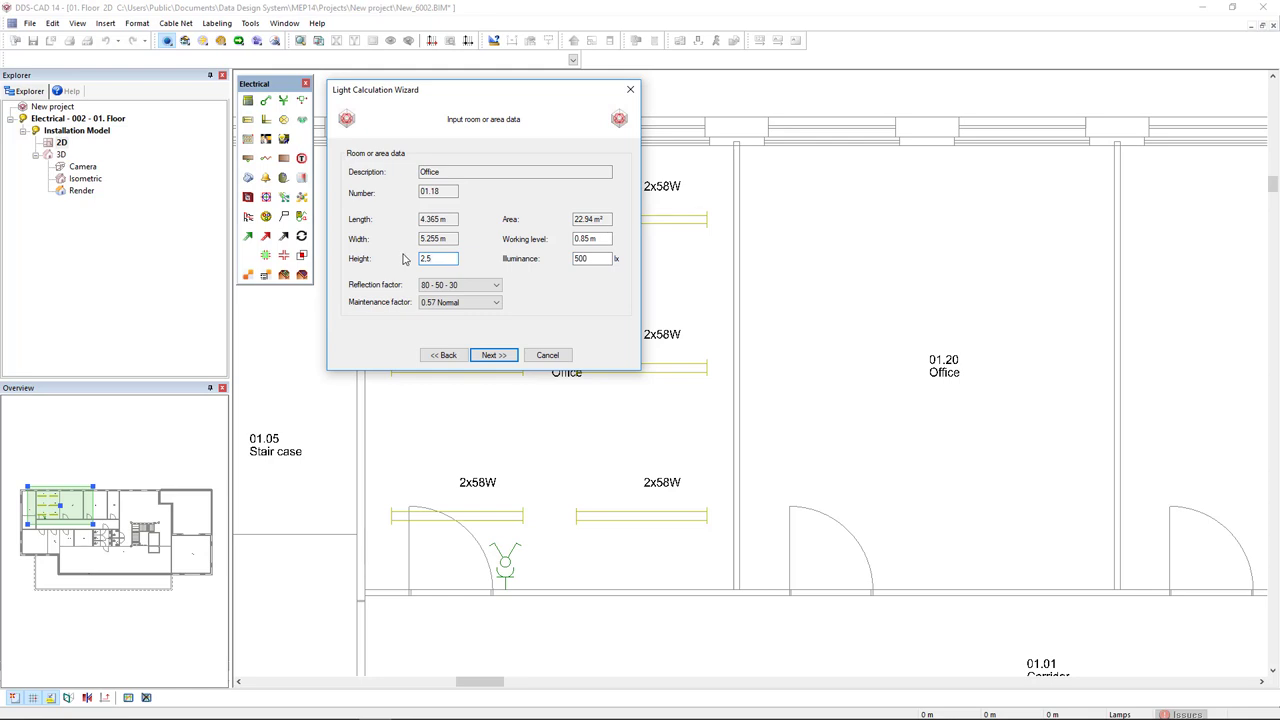
click(490, 356)
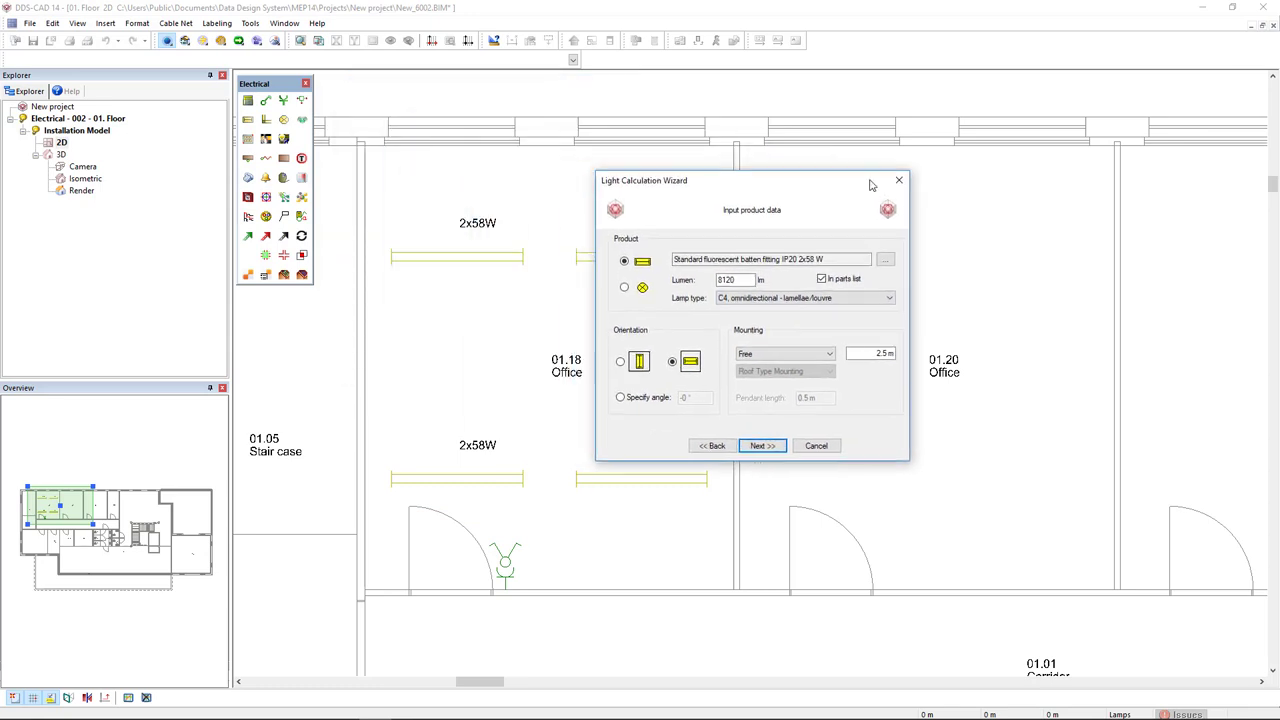
- Choose the Standard fluorescent batten fitting IP20 2x58 W from the product database
drag(750, 180, 900, 160)
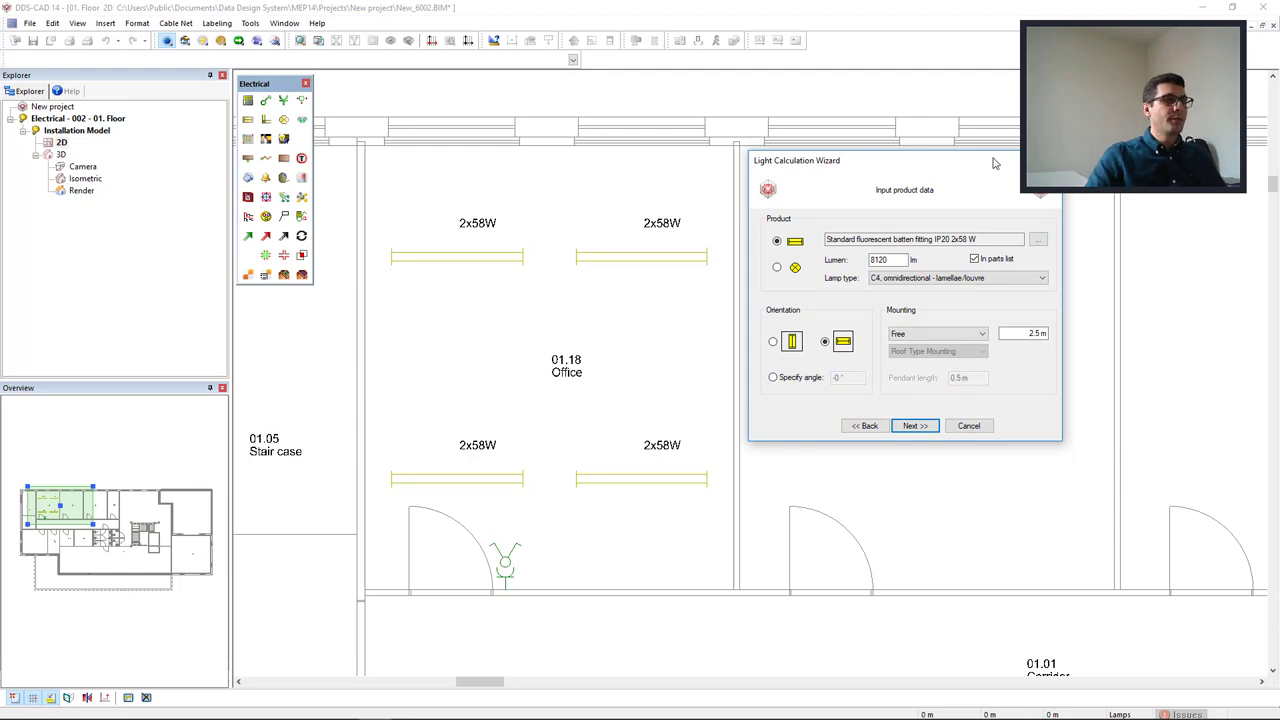
mouse_move(812, 262)
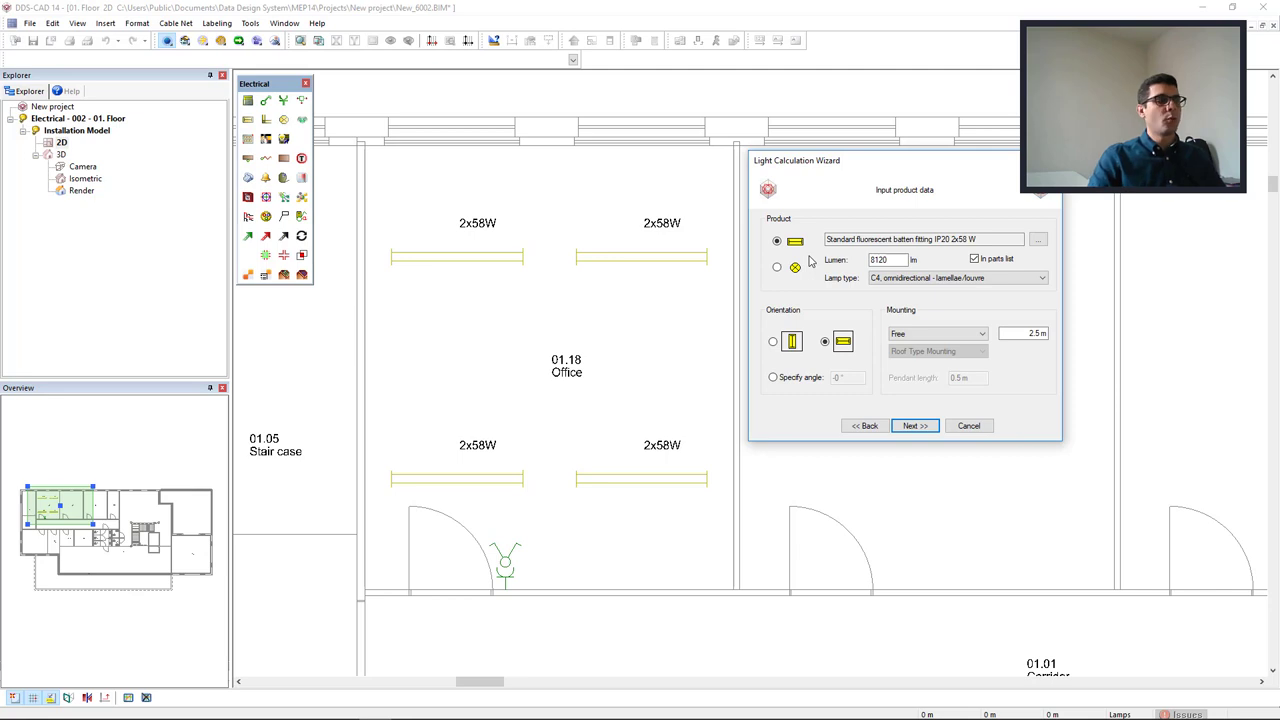
click(776, 268)
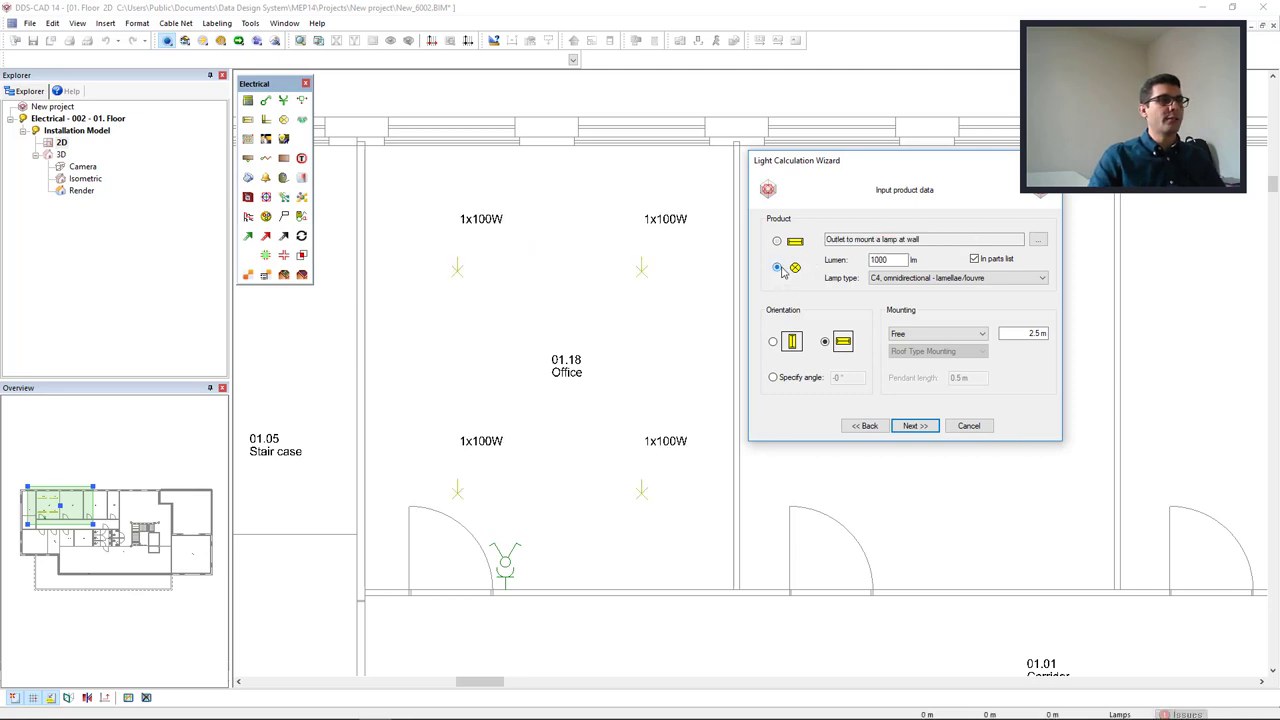
click(776, 242)
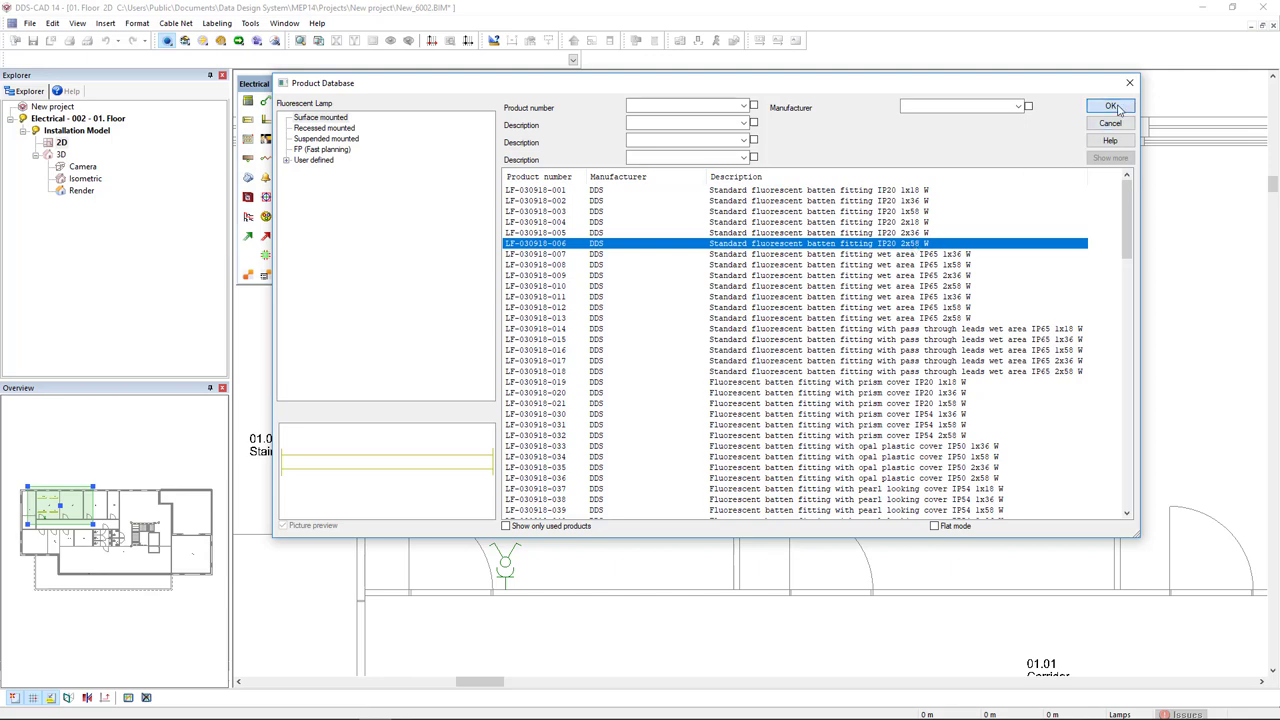
click(1110, 106)
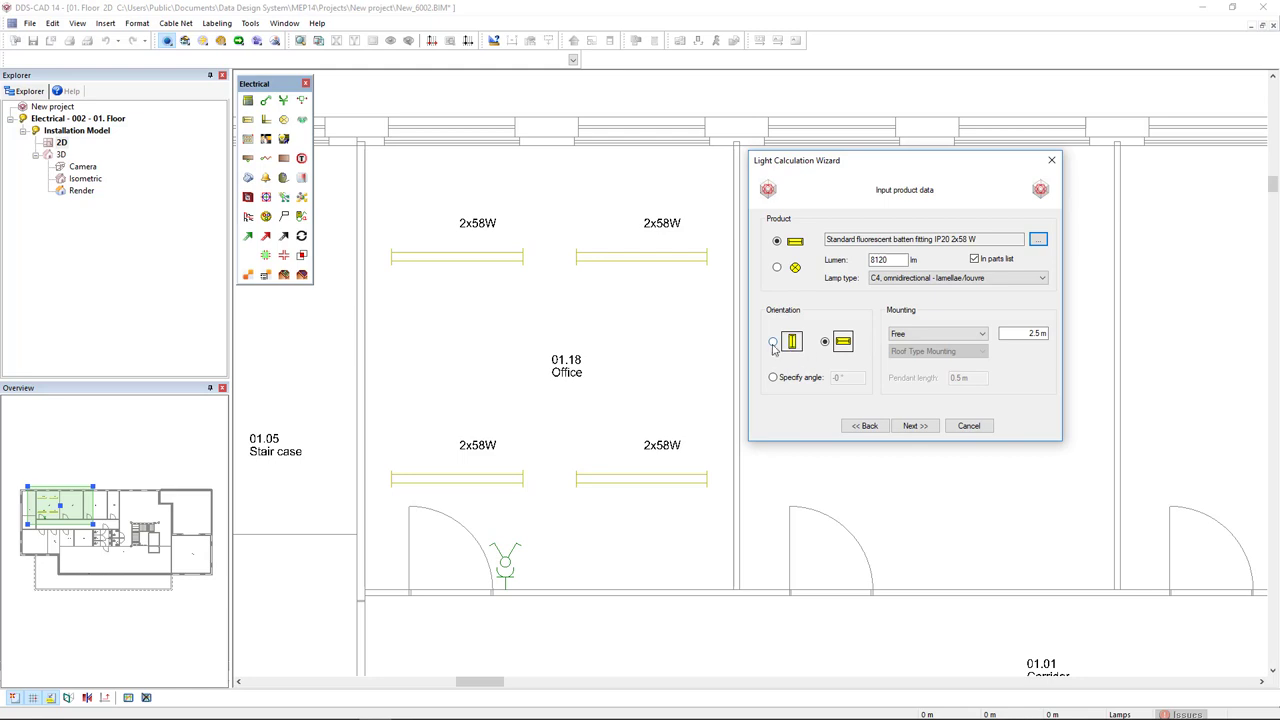
- Enable manual editing, set a 2 by 2 fitting grid in office 01.18 and finish the calculation
click(824, 340)
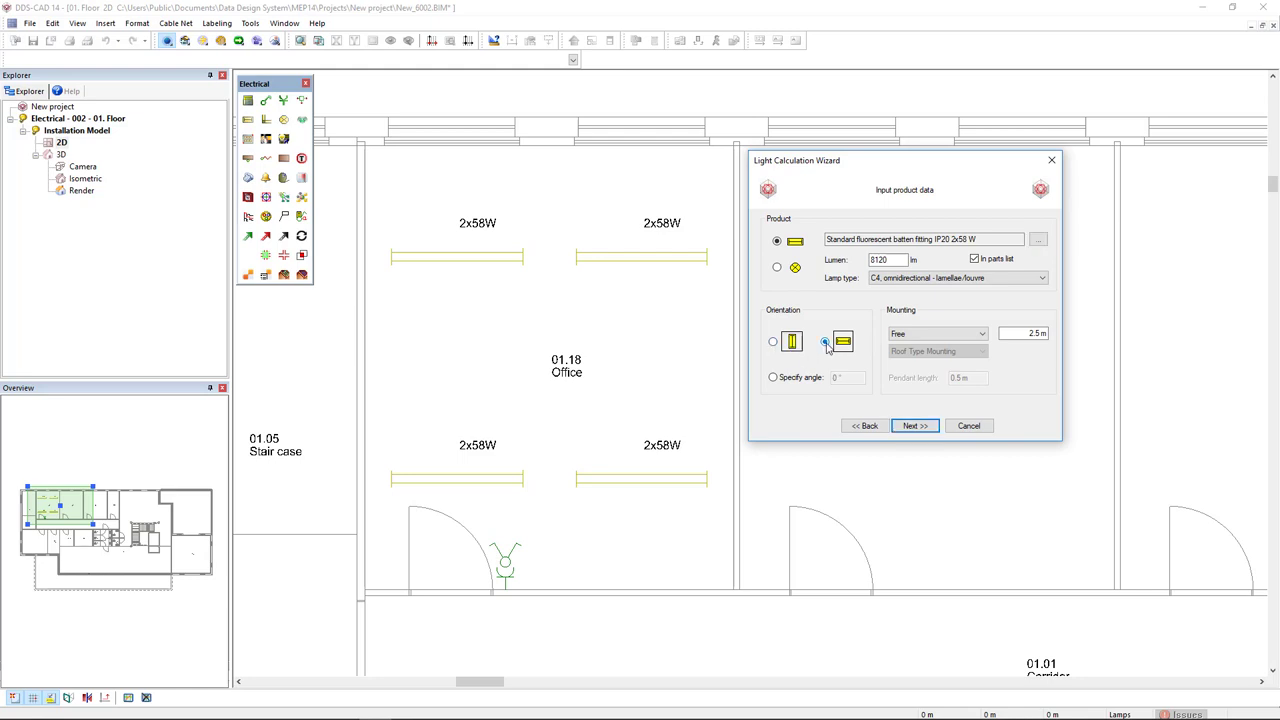
click(914, 424)
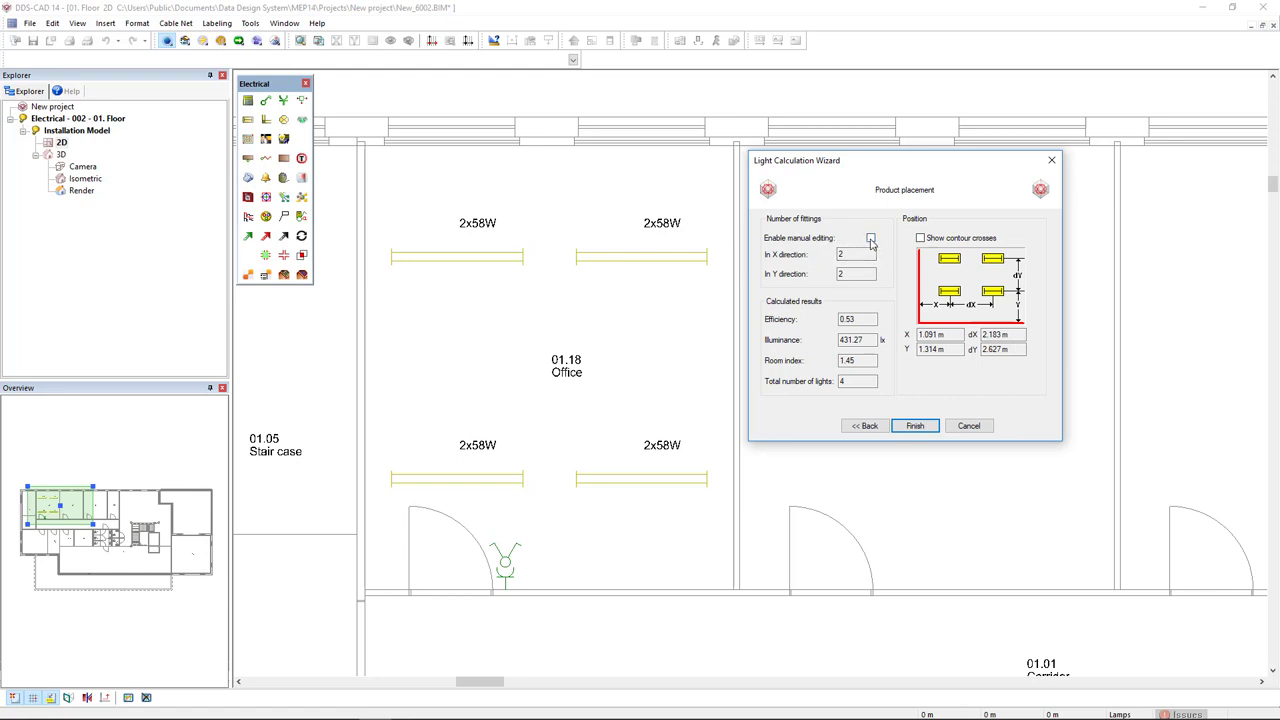
click(870, 236)
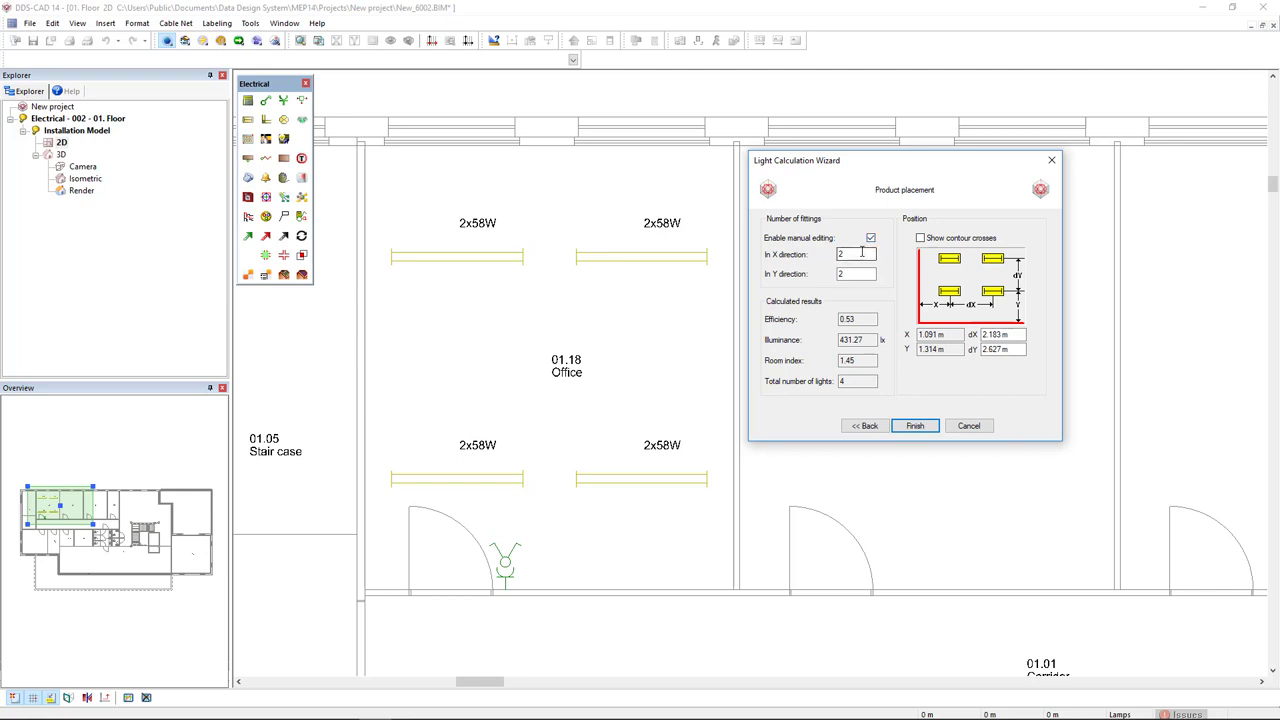
click(856, 252)
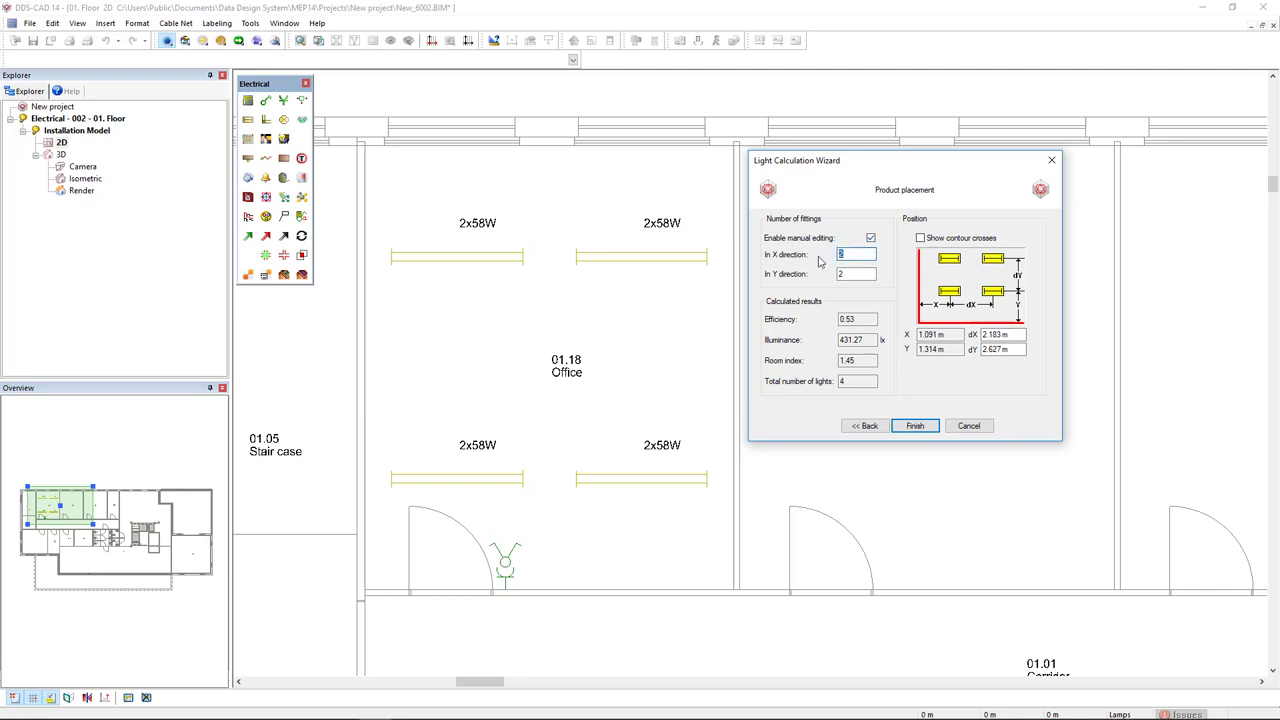
text(1)
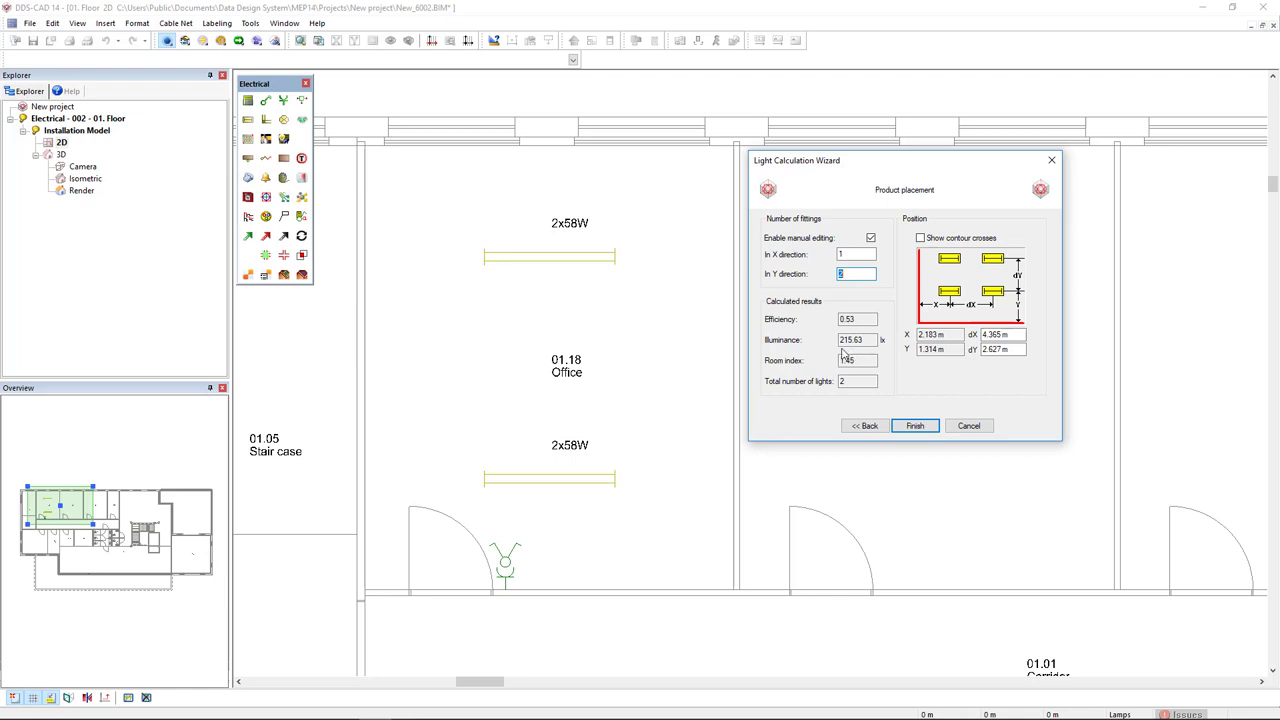
click(856, 254)
text(2)
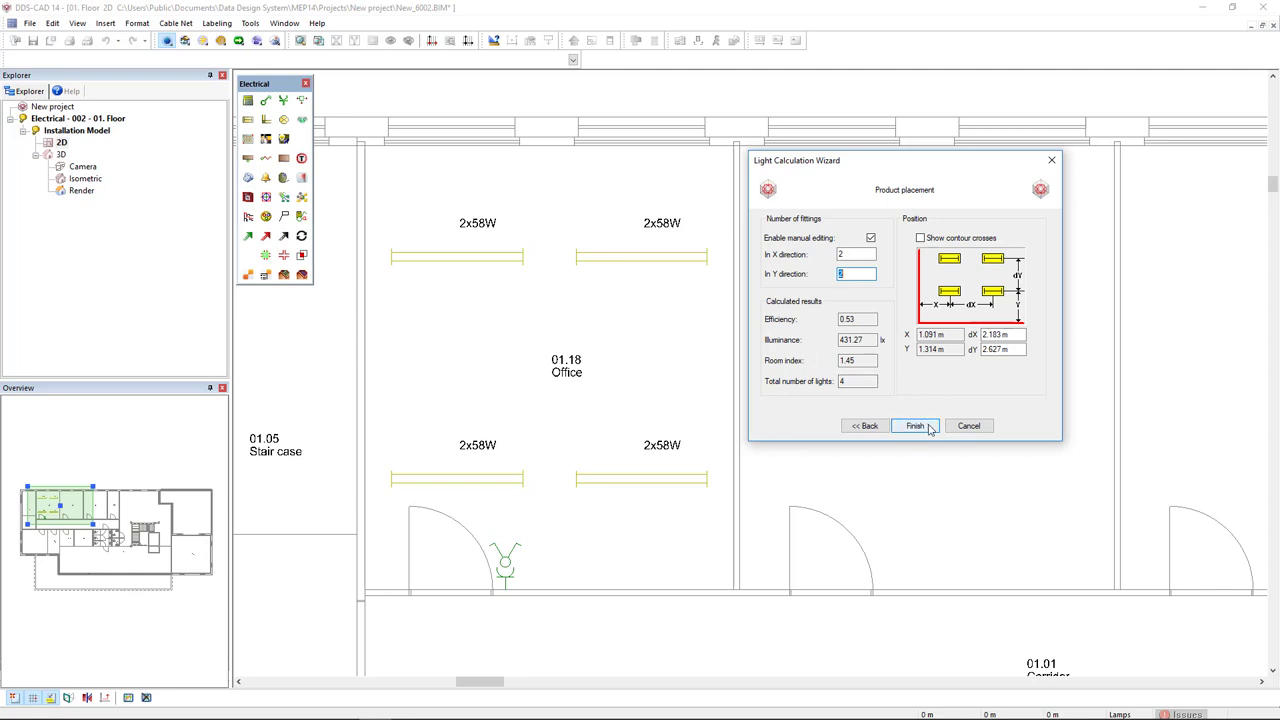
click(914, 424)
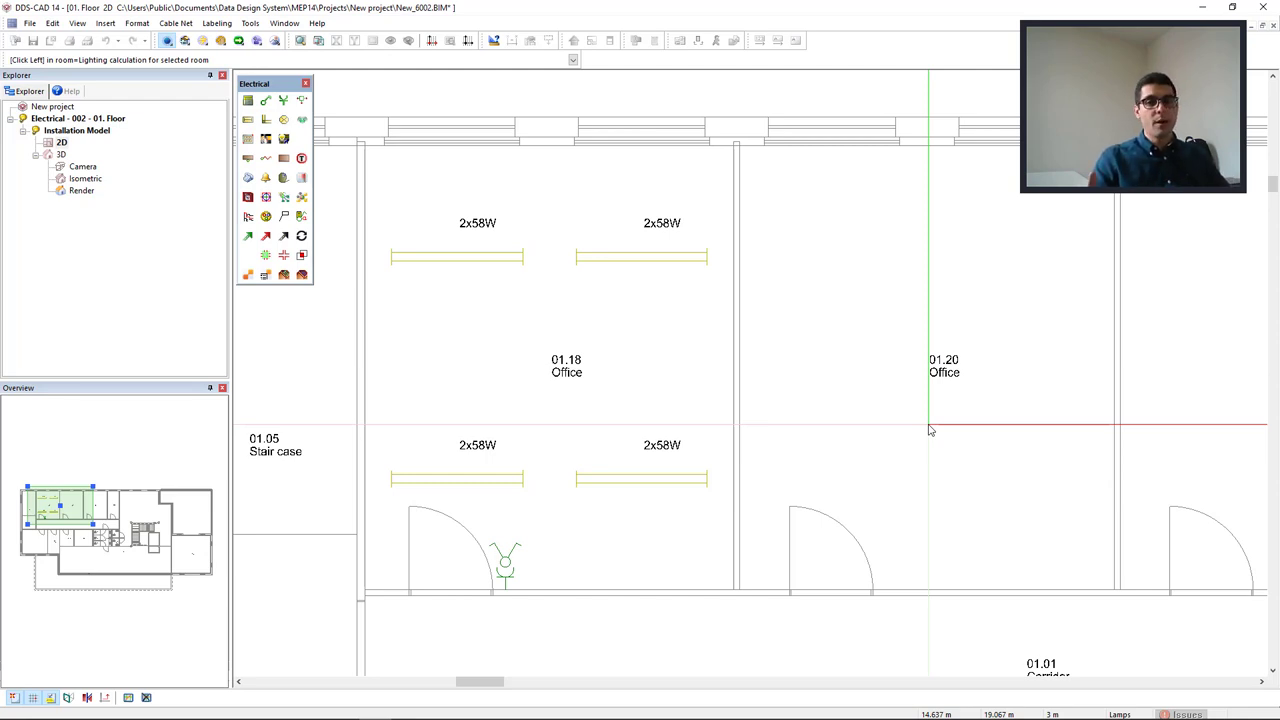
- Calculate office 01.20 with the 2x58 W batten, accepting the four-fitting 2 by 2 layout
click(944, 372)
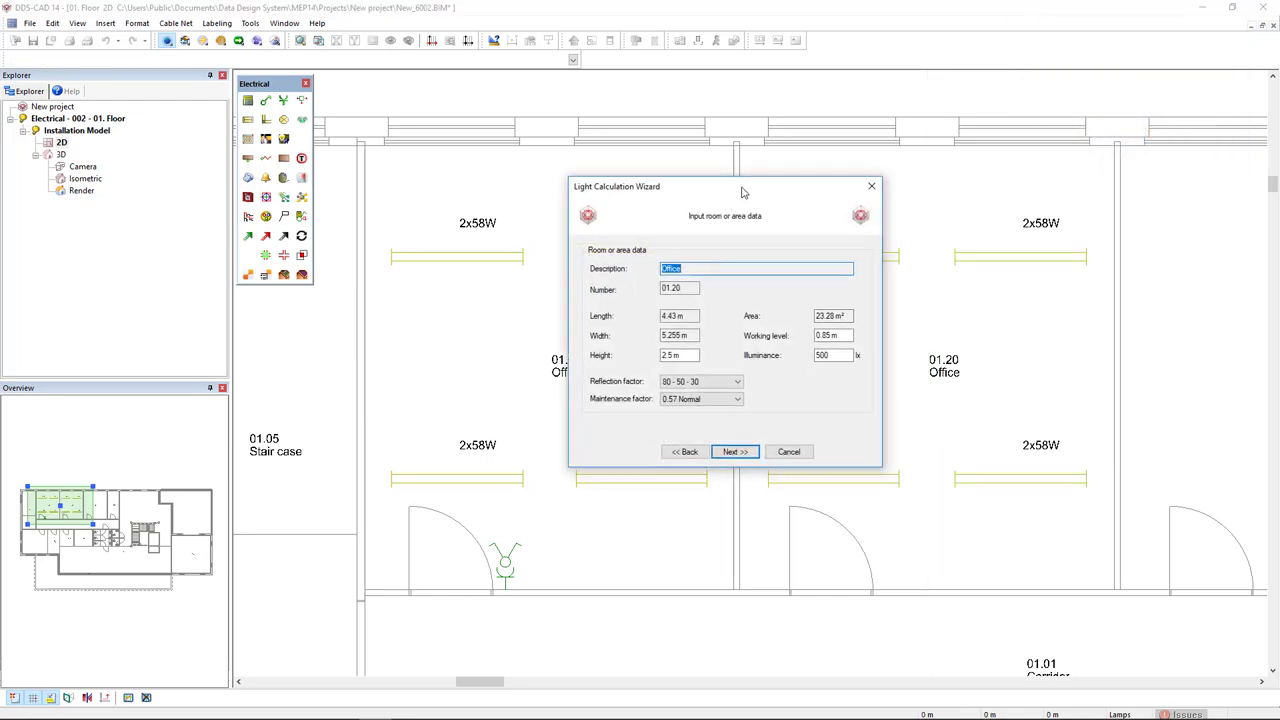
drag(736, 192, 476, 90)
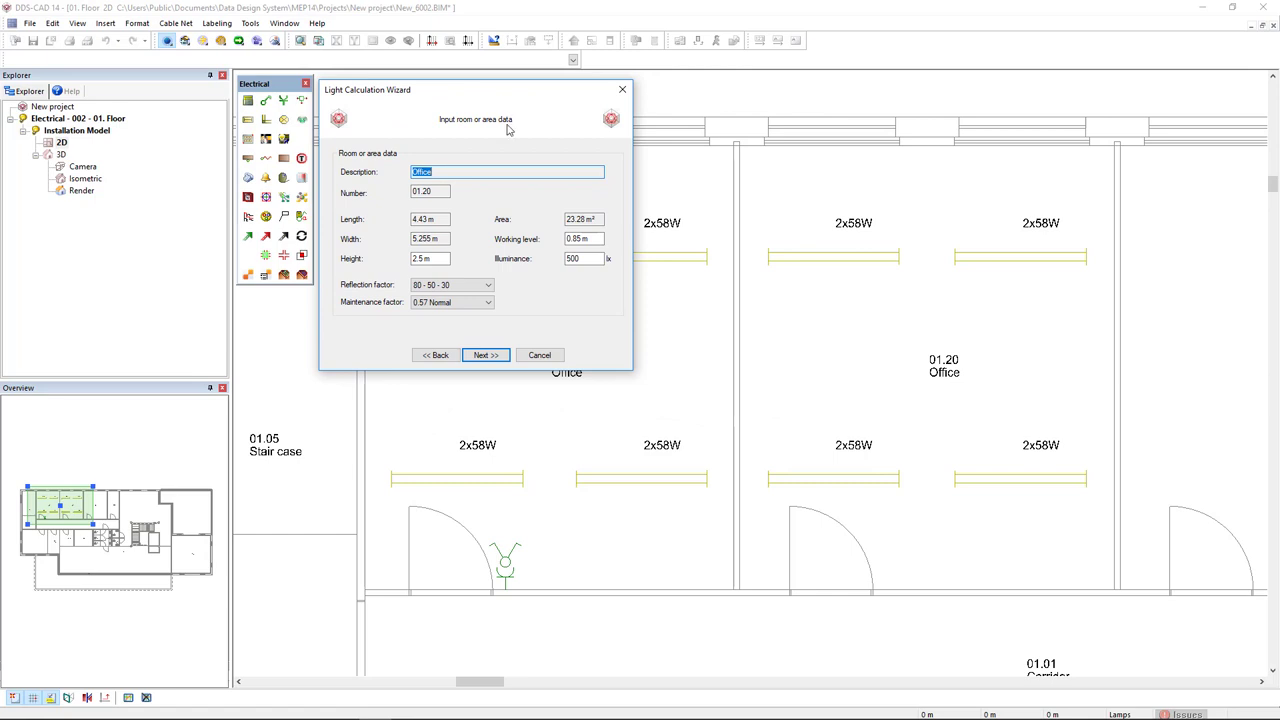
mouse_move(480, 200)
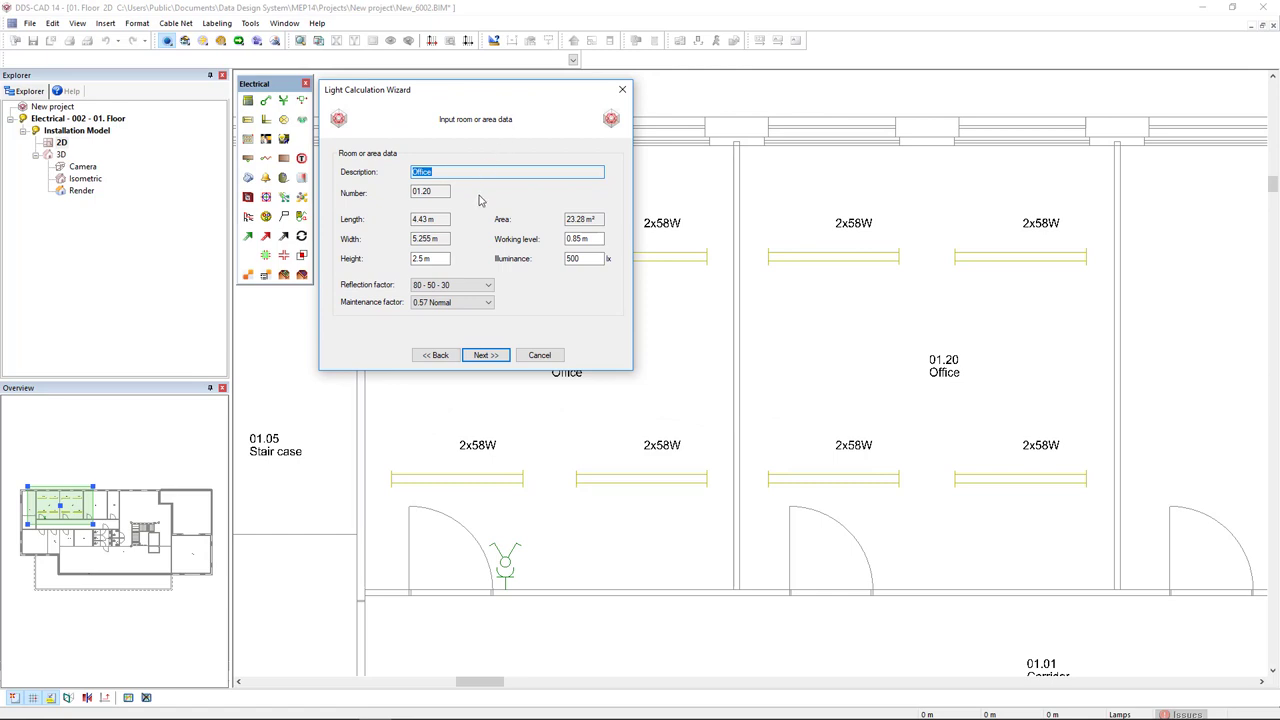
mouse_move(476, 218)
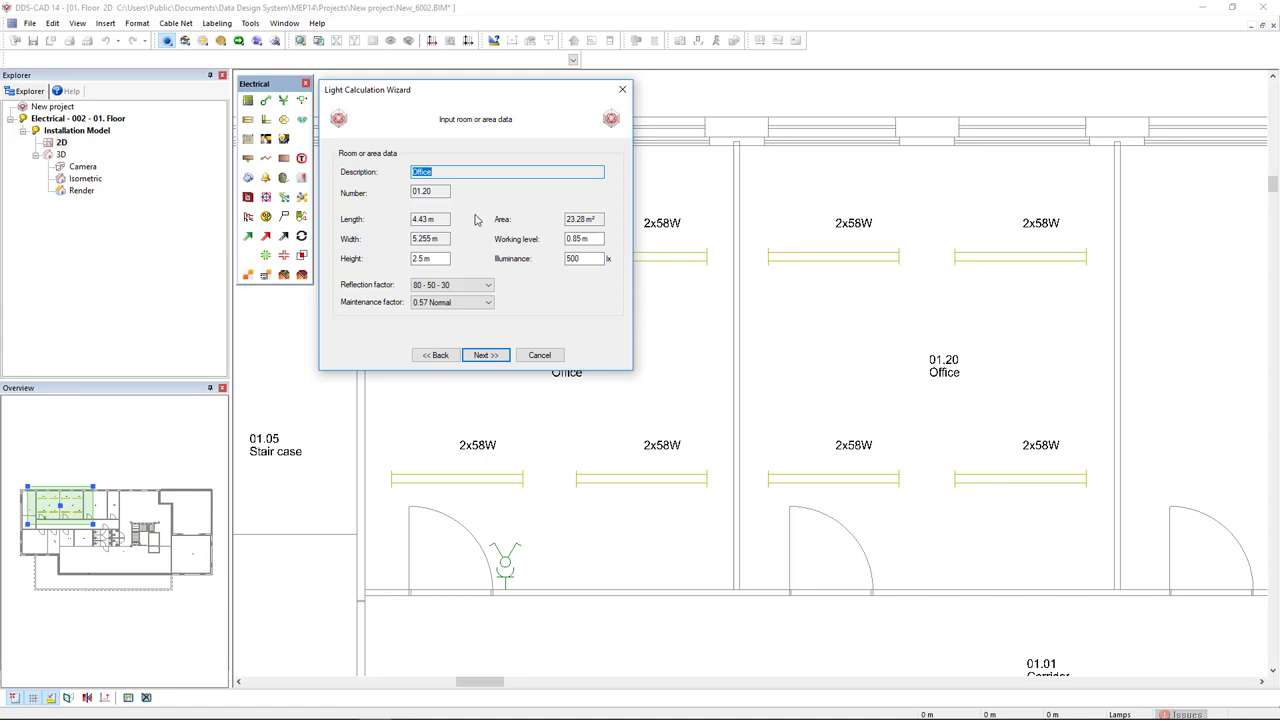
mouse_move(464, 262)
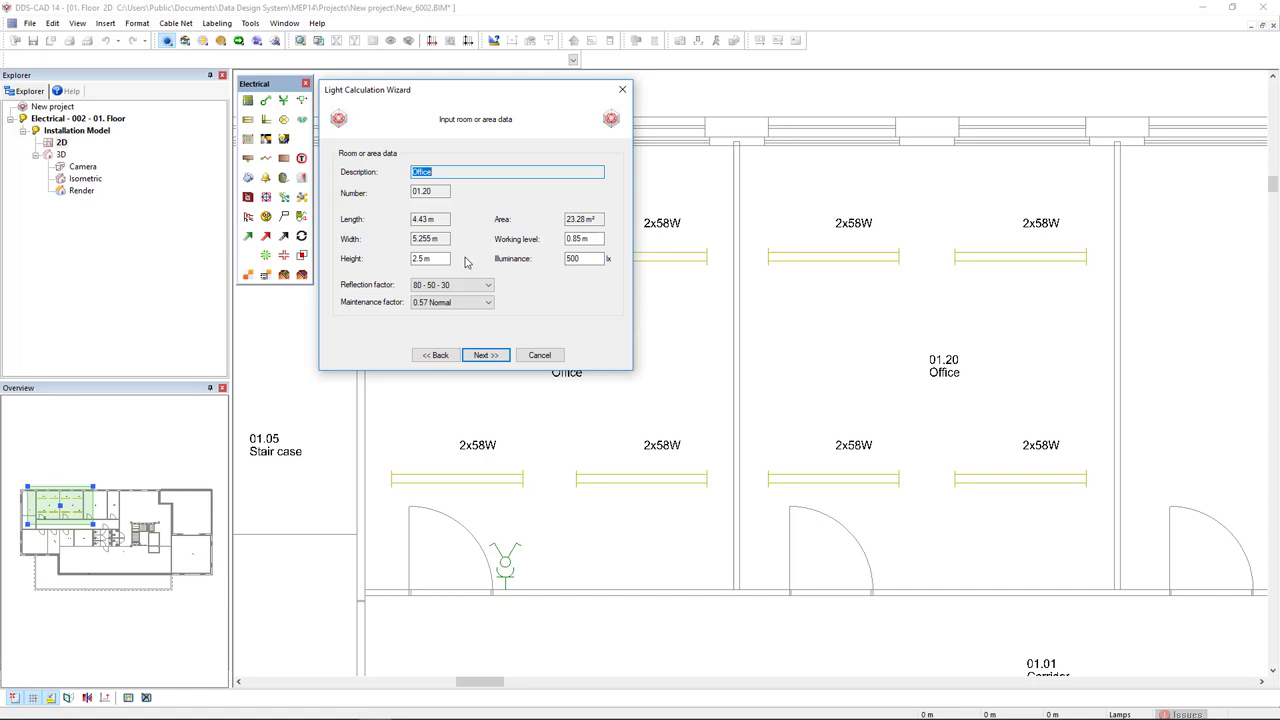
mouse_move(520, 274)
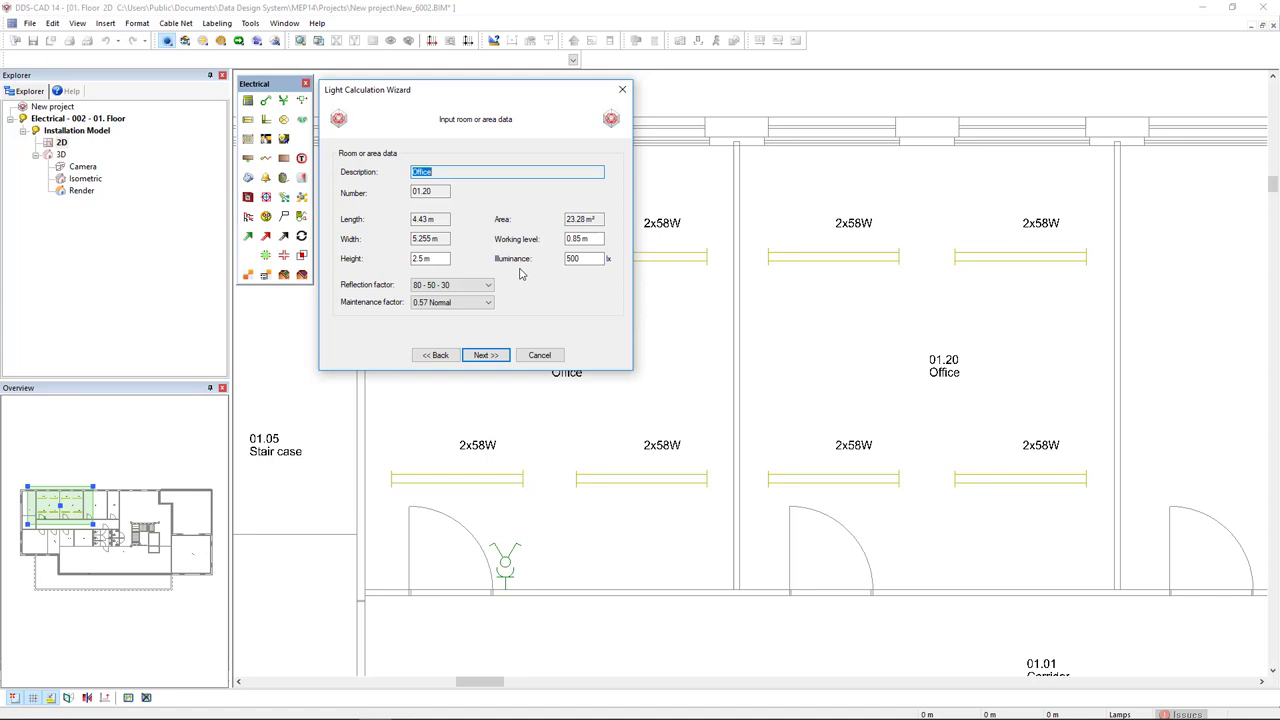
click(484, 356)
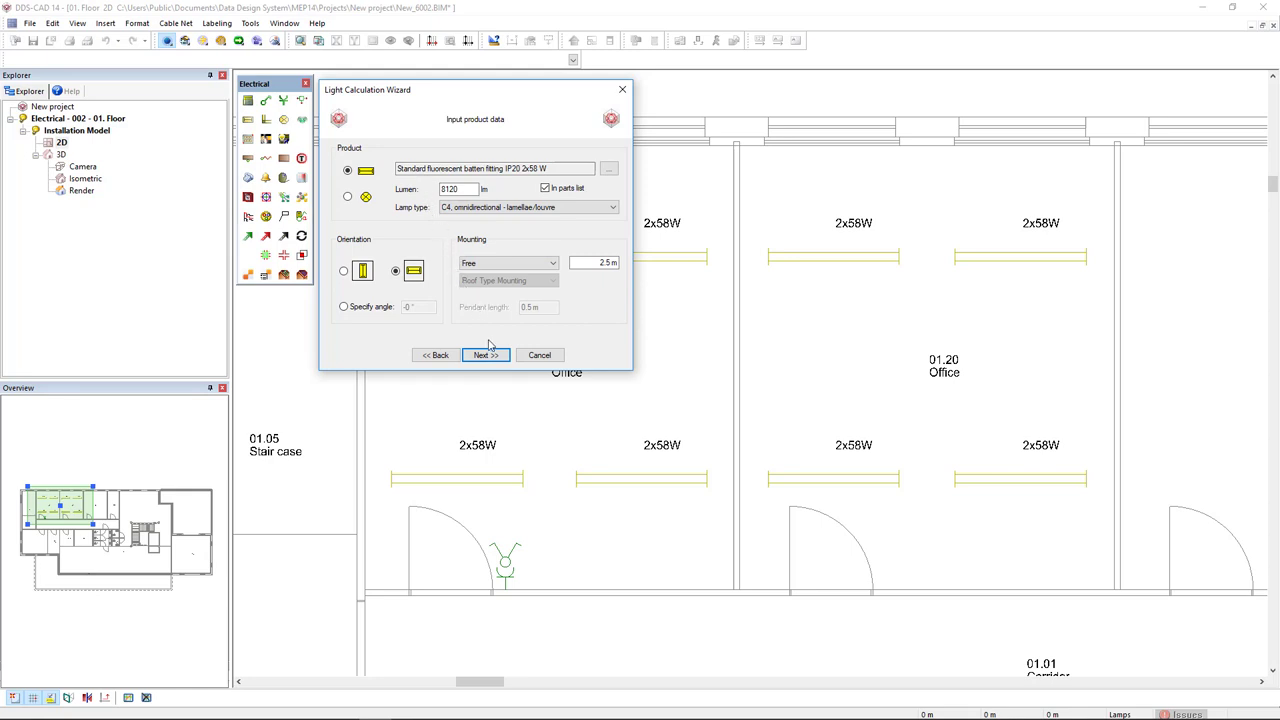
click(484, 356)
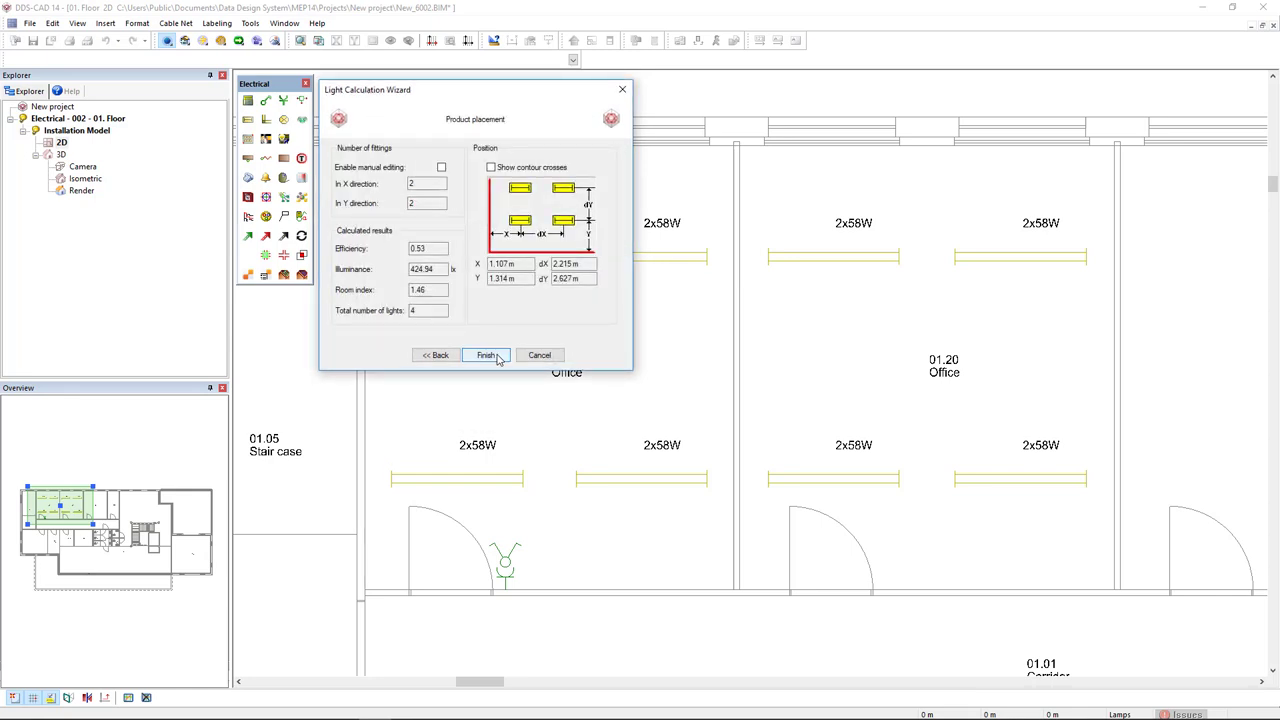
click(484, 356)
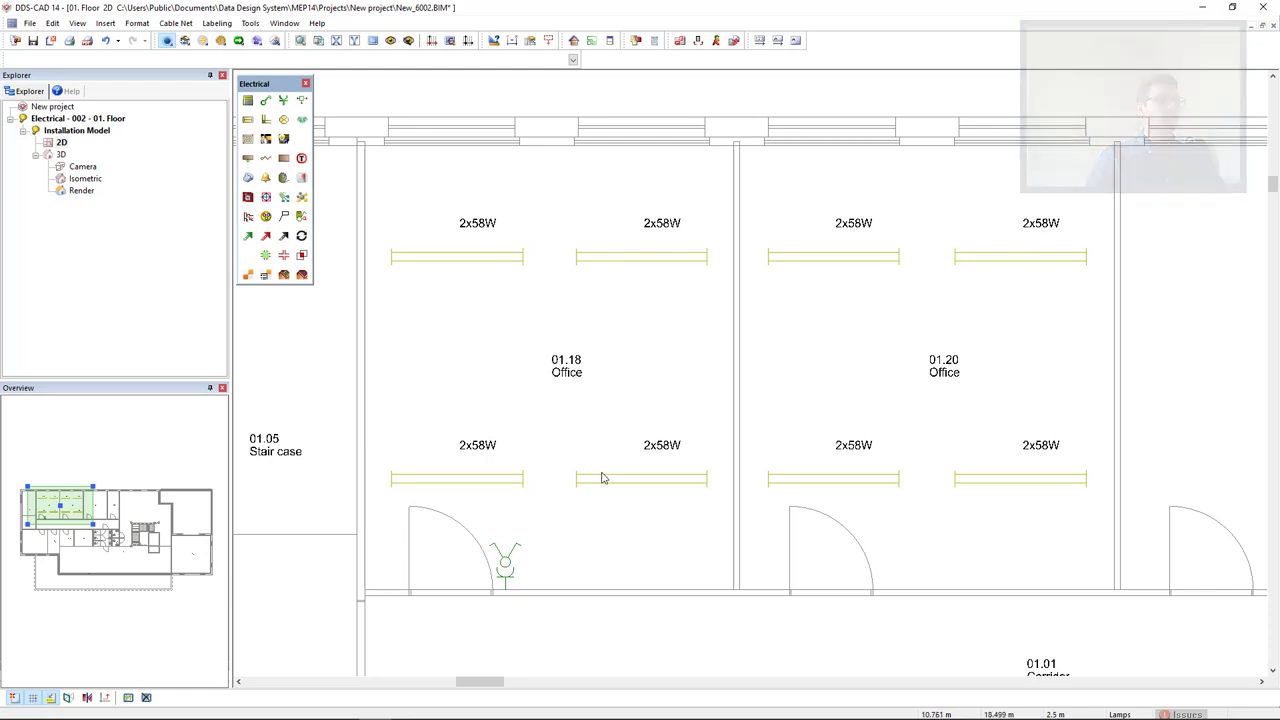
- Repeat the light calculation from a fitting in office 01.18 to reach the reports
right_click(604, 480)
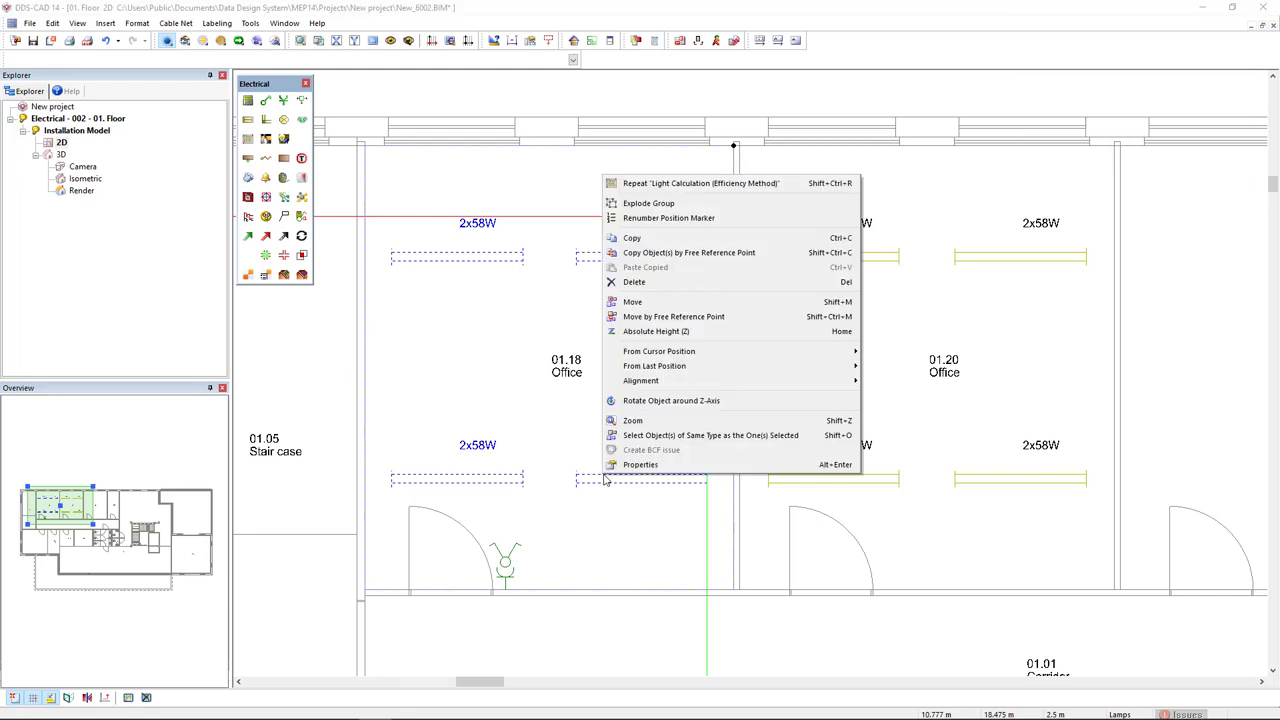
click(700, 184)
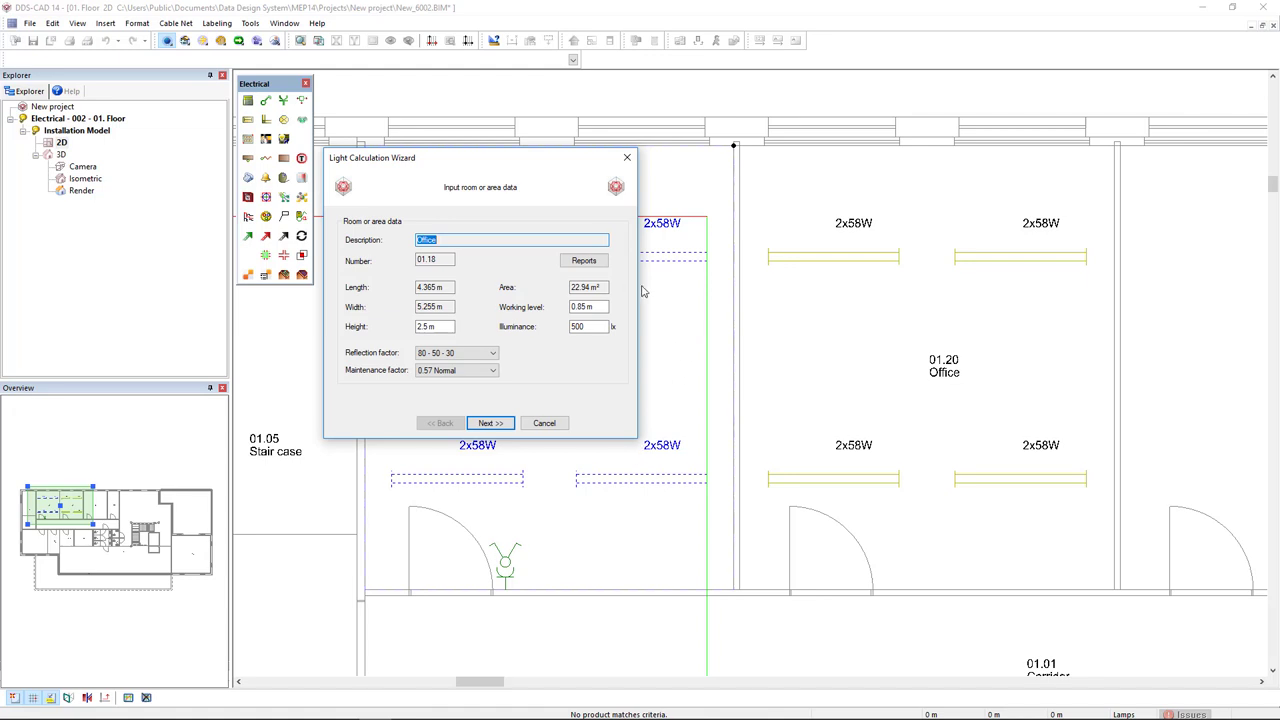
mouse_move(600, 276)
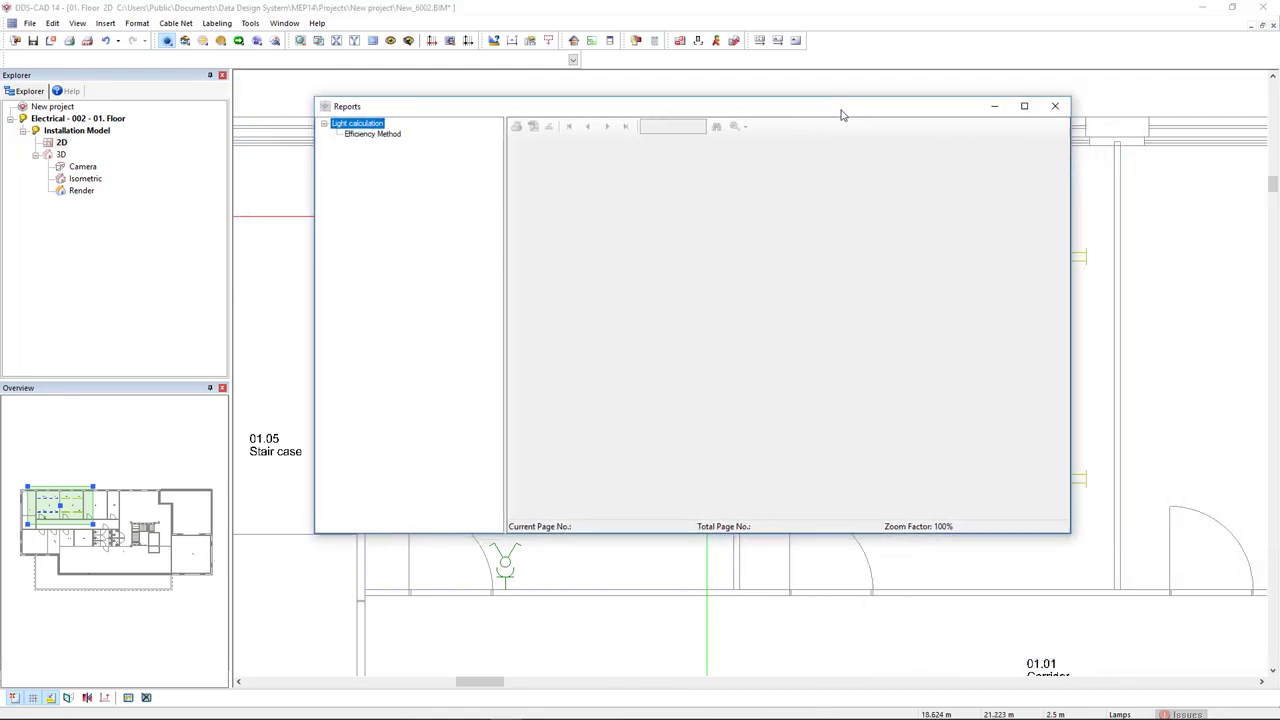
- Show the Efficiency Method report maximized and page through to the 01.18/01.20 summary
click(1024, 106)
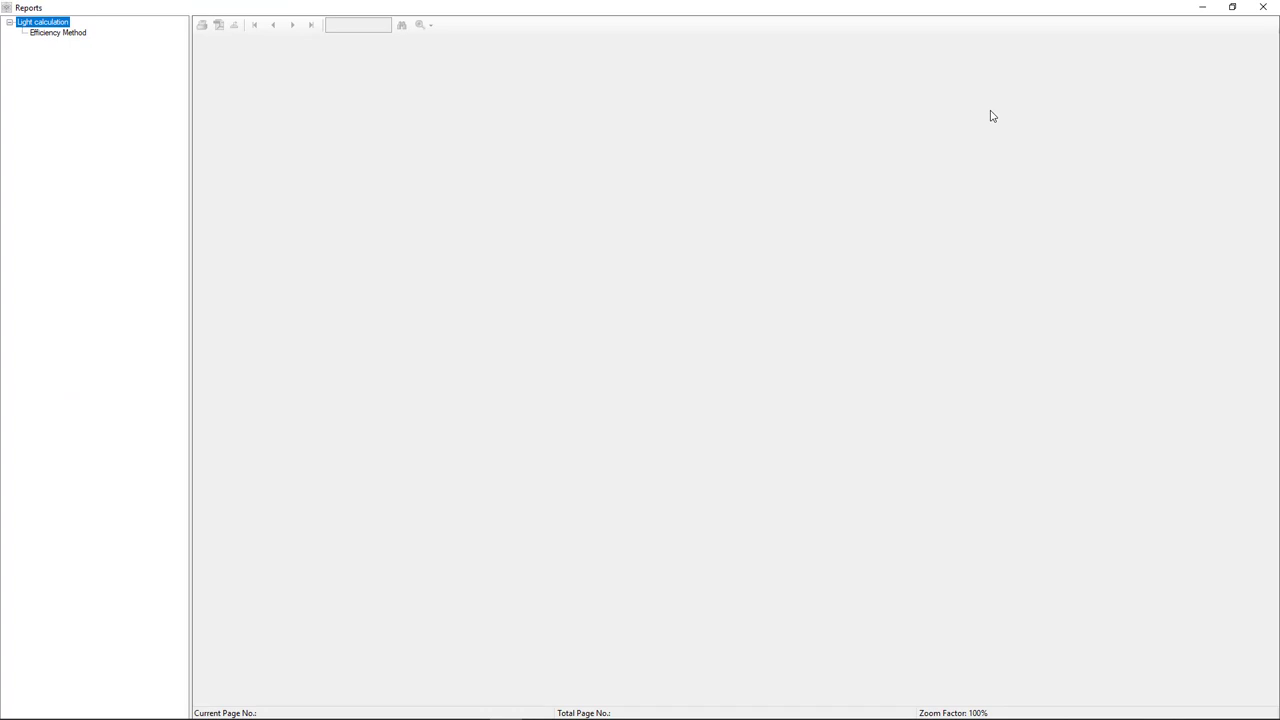
mouse_move(50, 32)
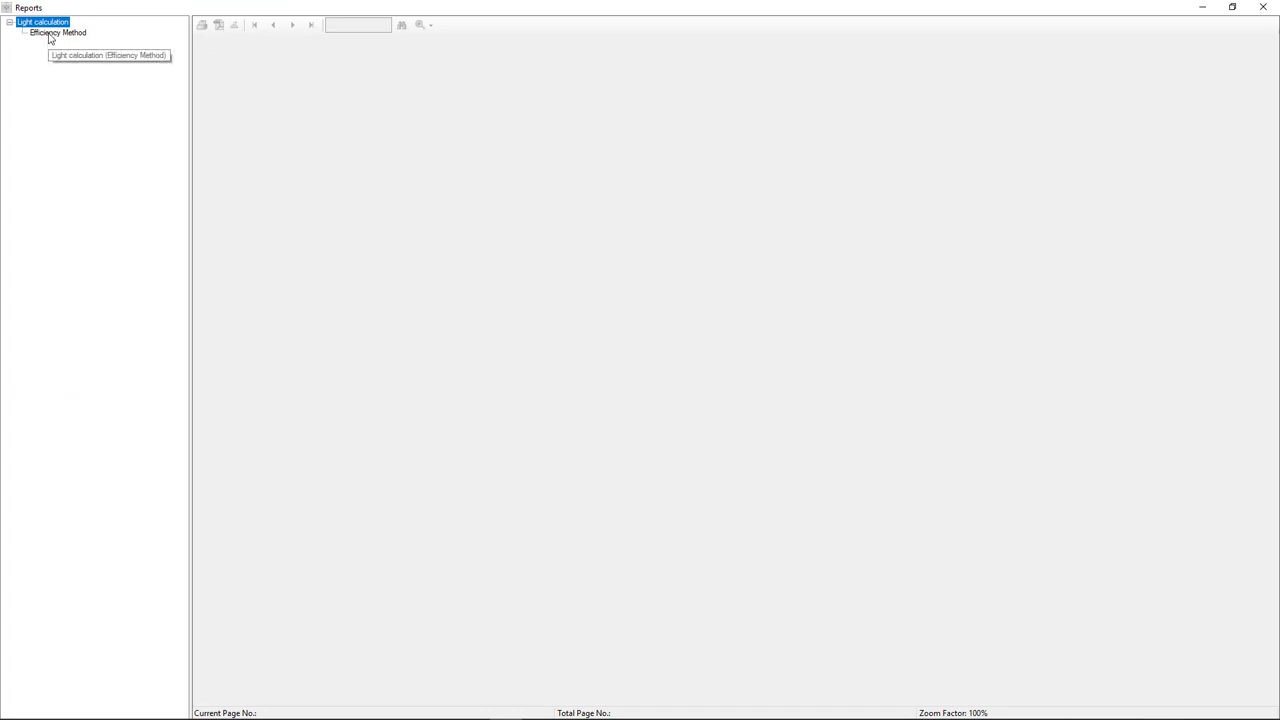
click(56, 32)
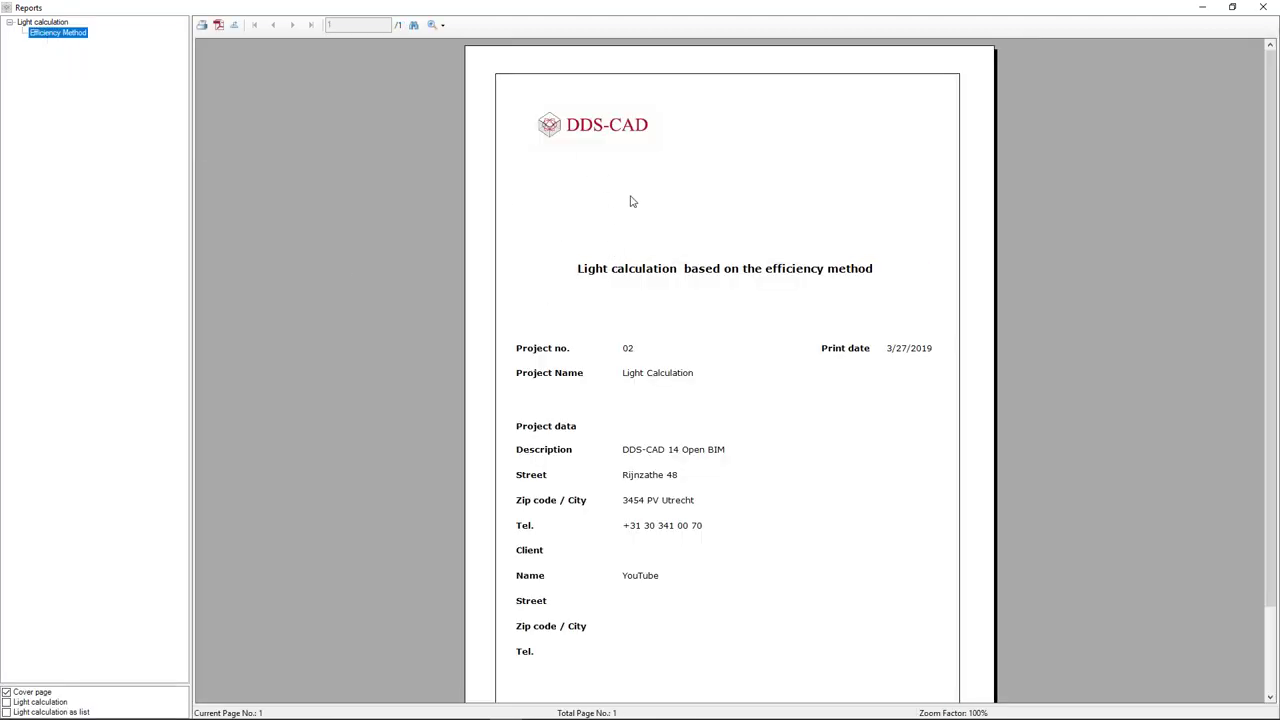
mouse_move(682, 480)
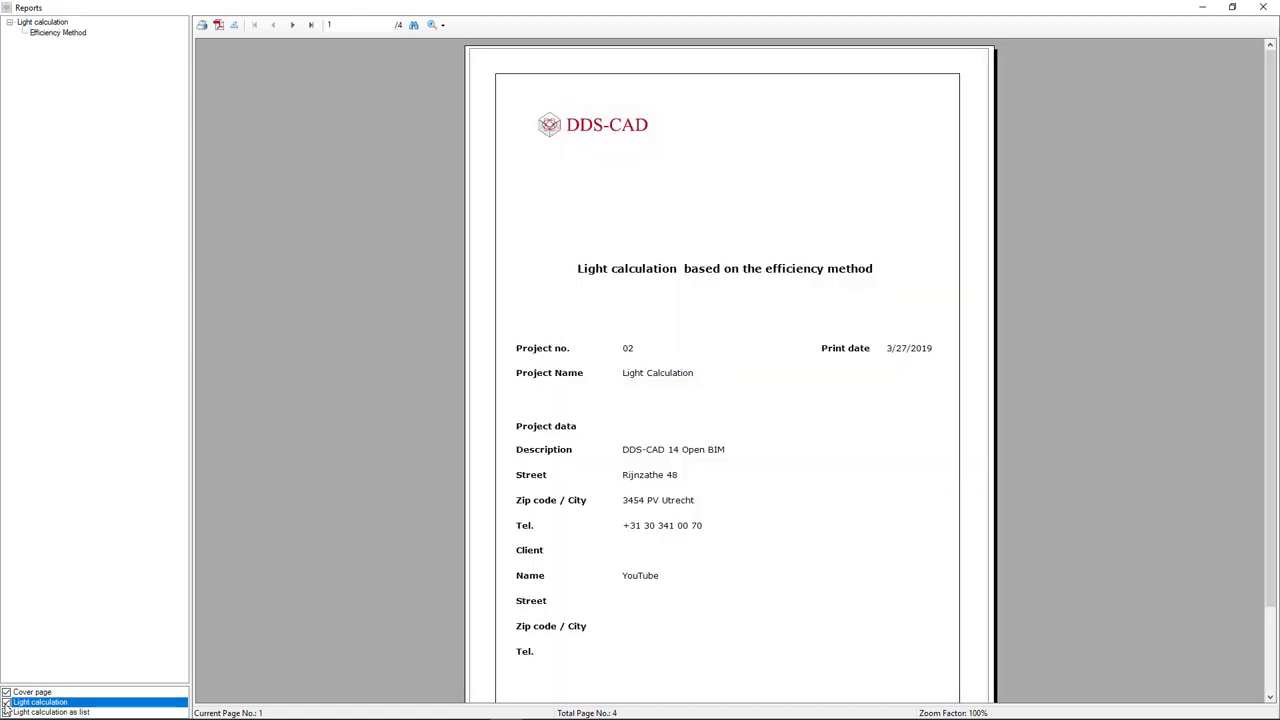
mouse_move(292, 24)
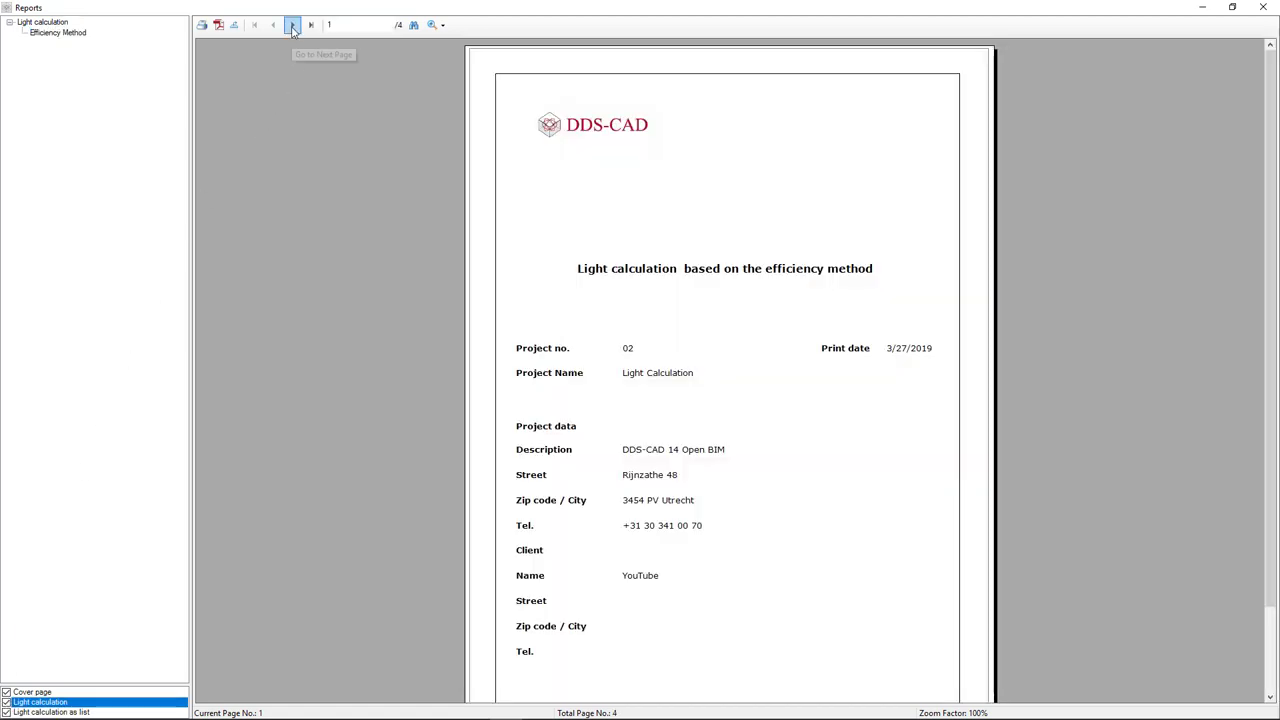
click(292, 24)
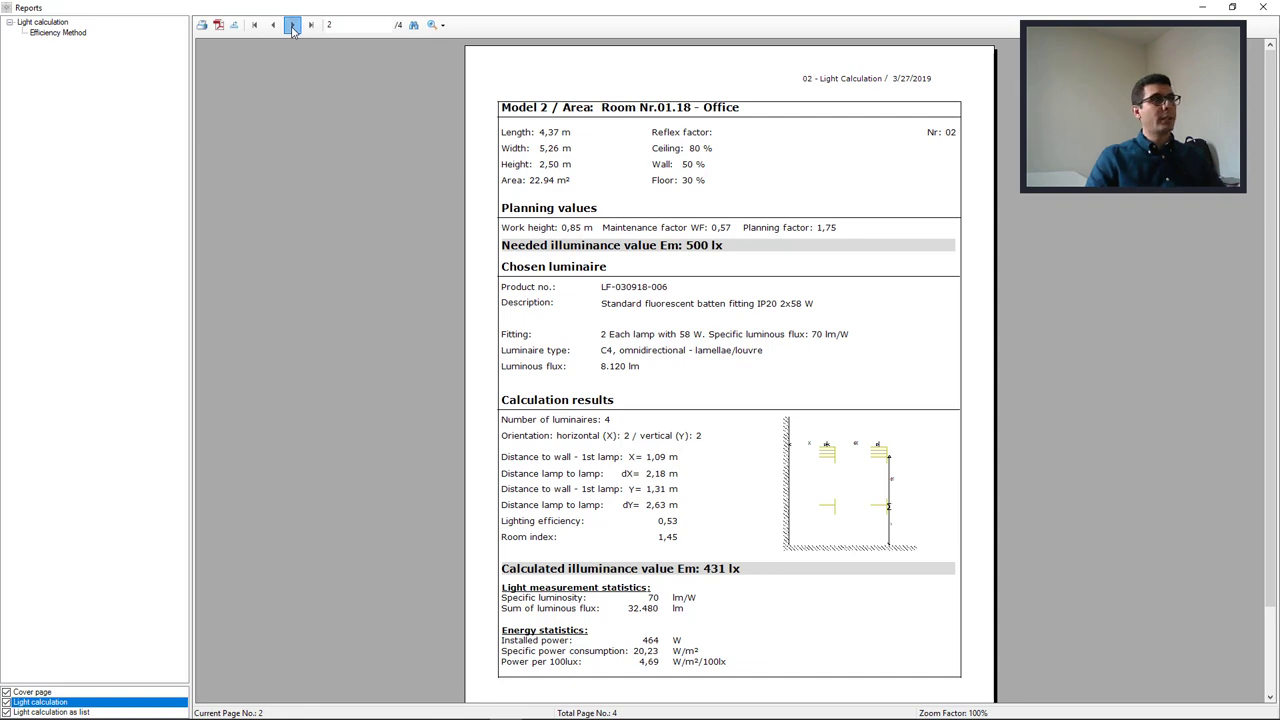
click(312, 24)
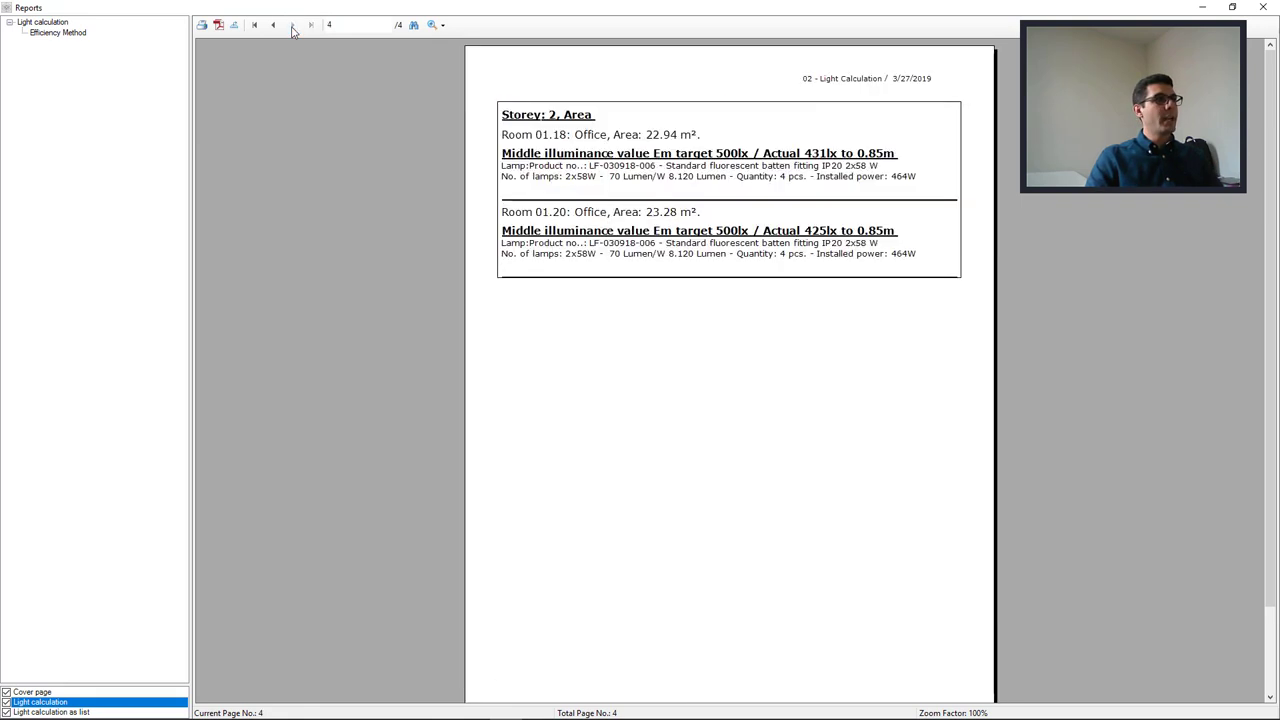